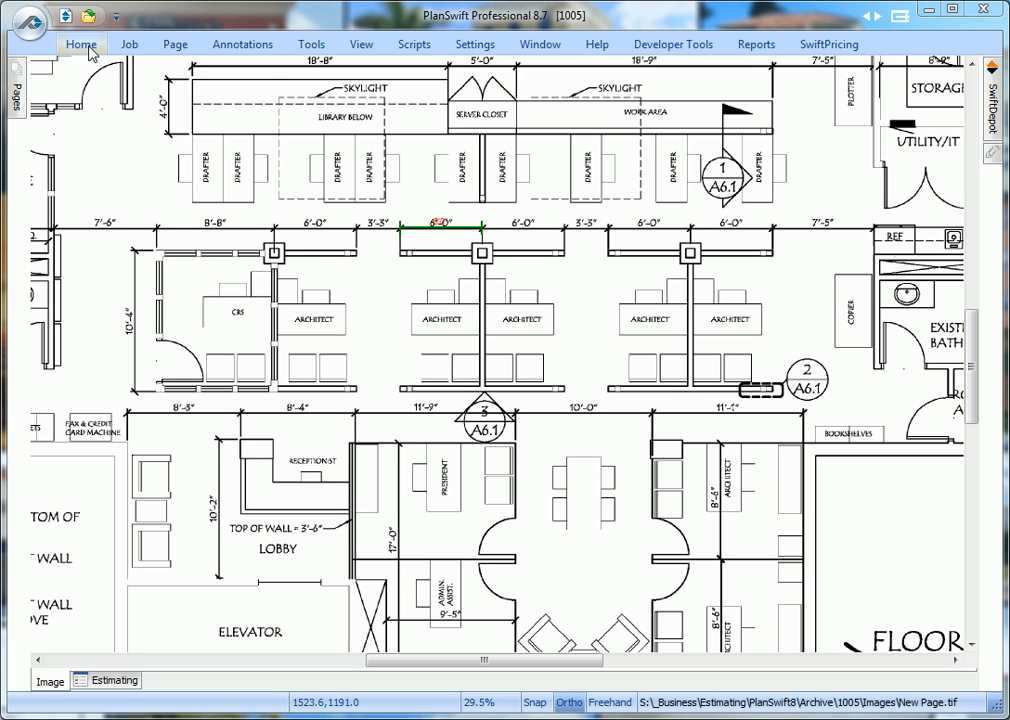
# Open the New Segment wizard from the Home tab's Digitize group
pyautogui.click(78, 44)
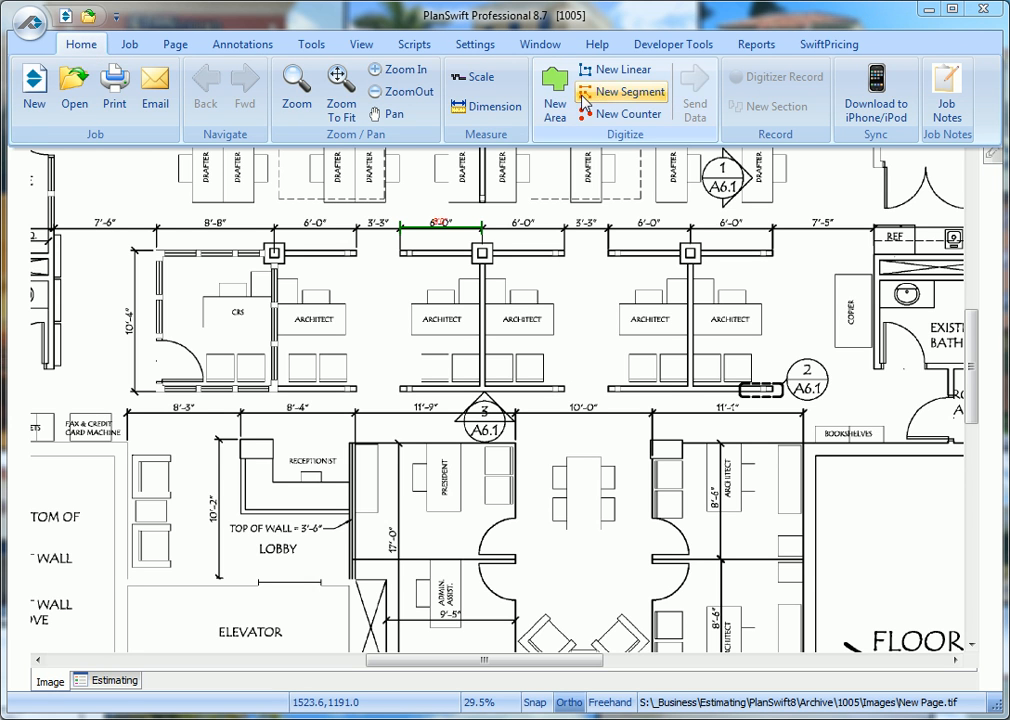
pyautogui.click(628, 91)
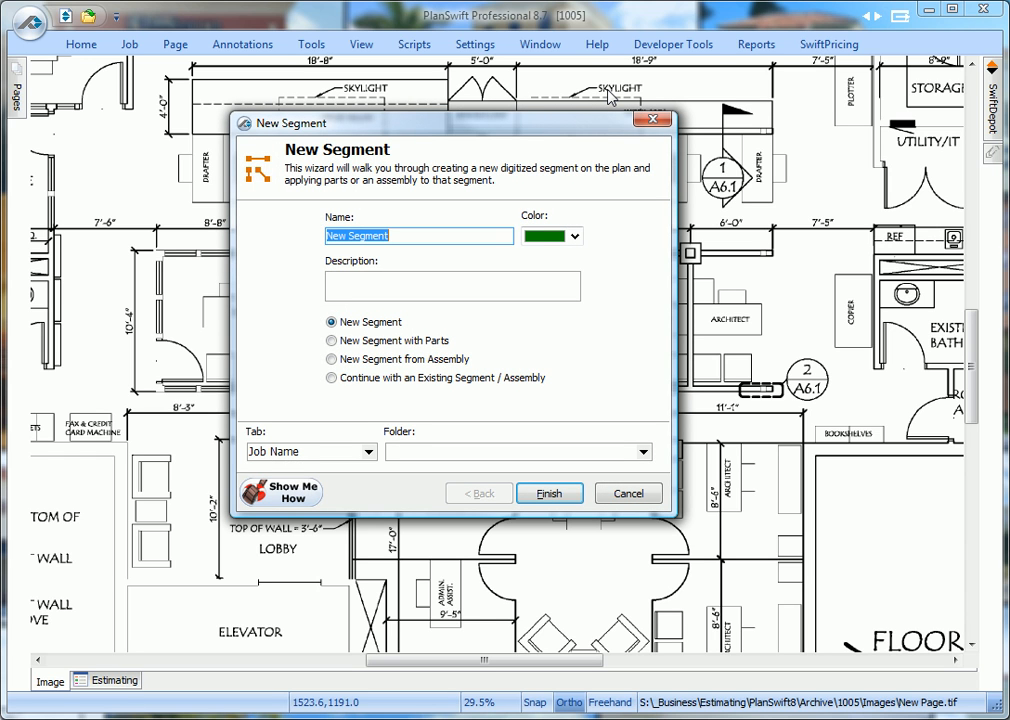
# Name the new segment P1-362S125-18 (25)ga 16"oc 10 FT
pyautogui.write('P')
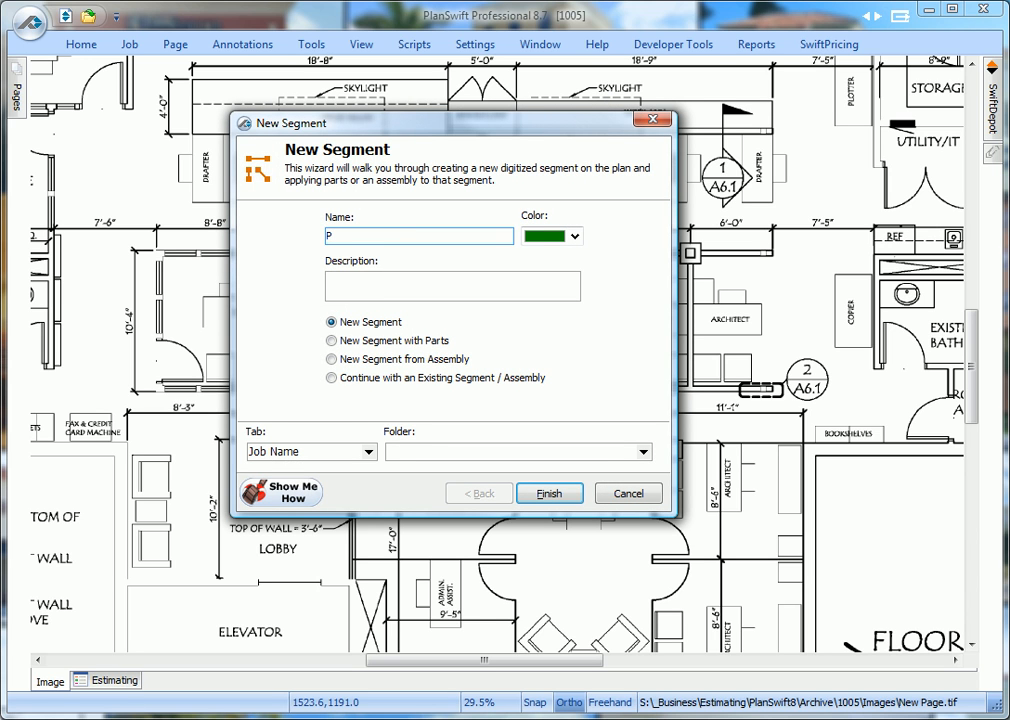
pyautogui.write('1-')
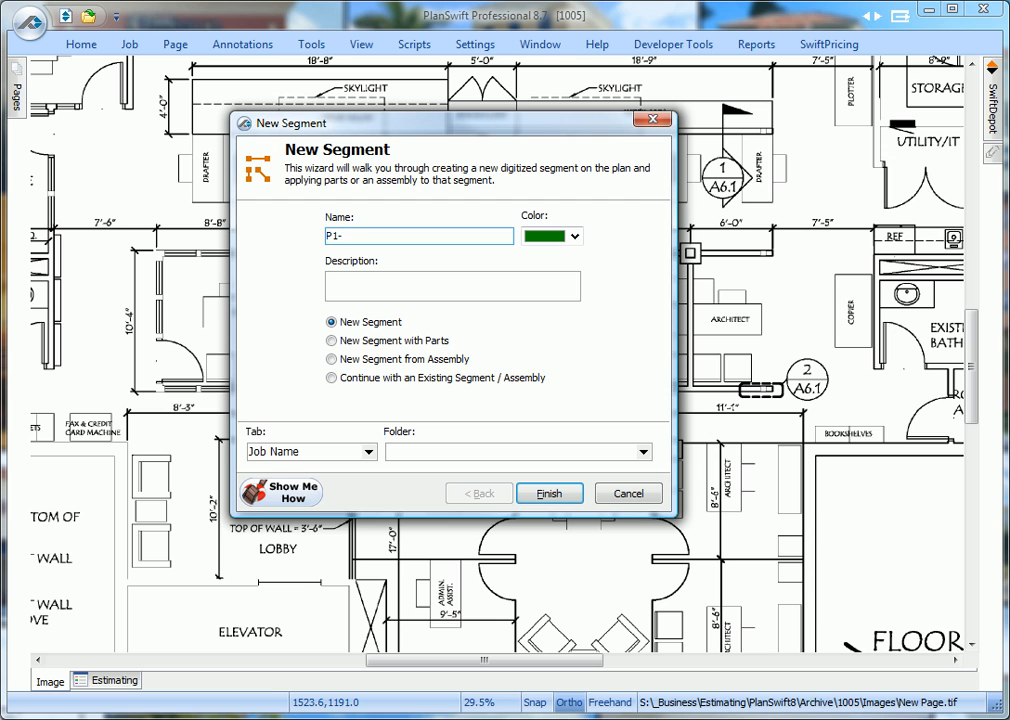
pyautogui.write('362')
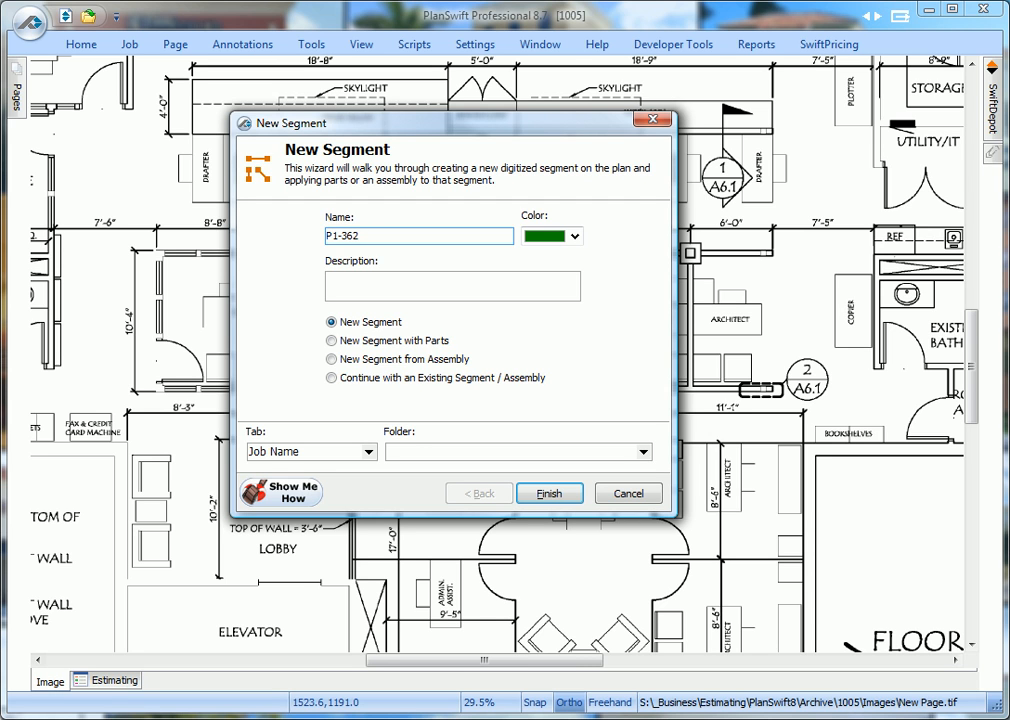
pyautogui.write('S12')
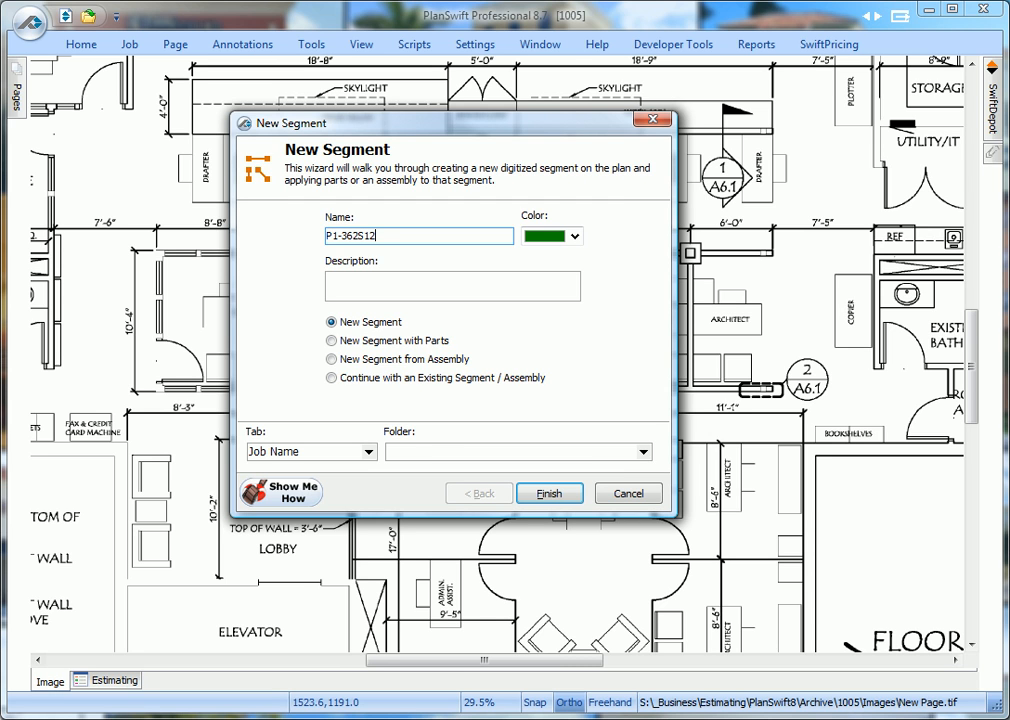
pyautogui.write('5')
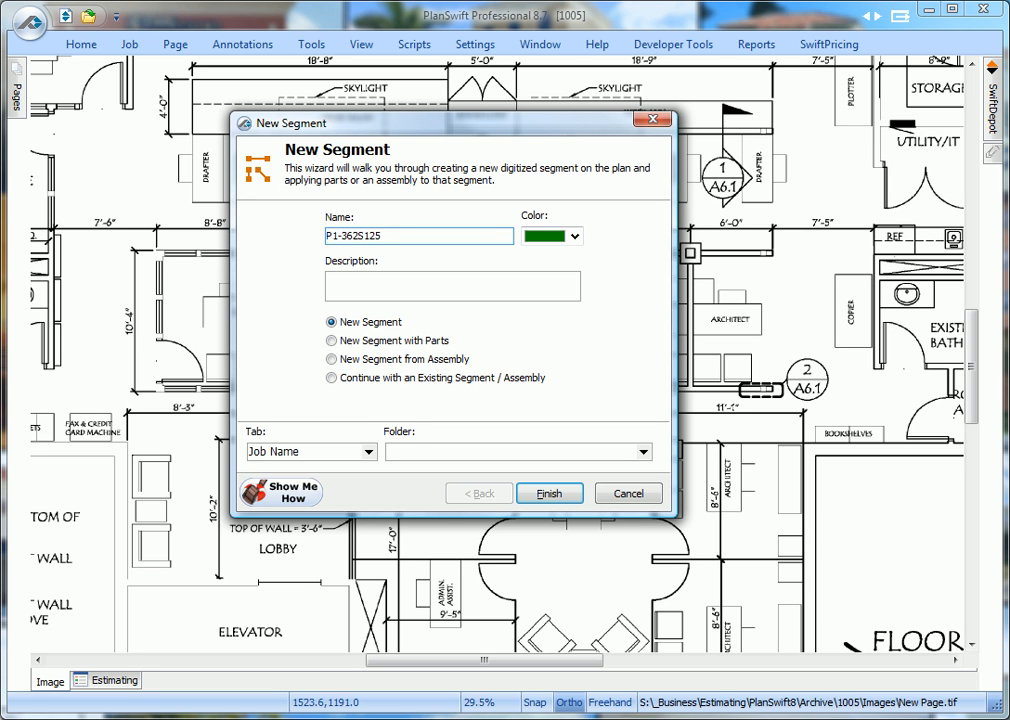
pyautogui.write('-18')
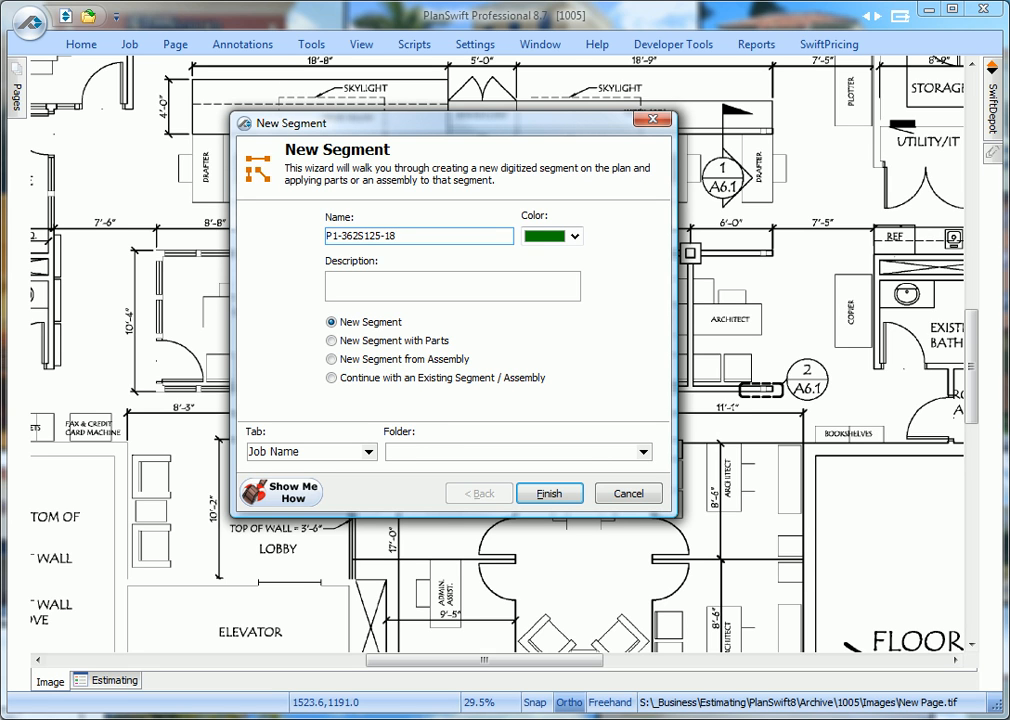
pyautogui.write('(25')
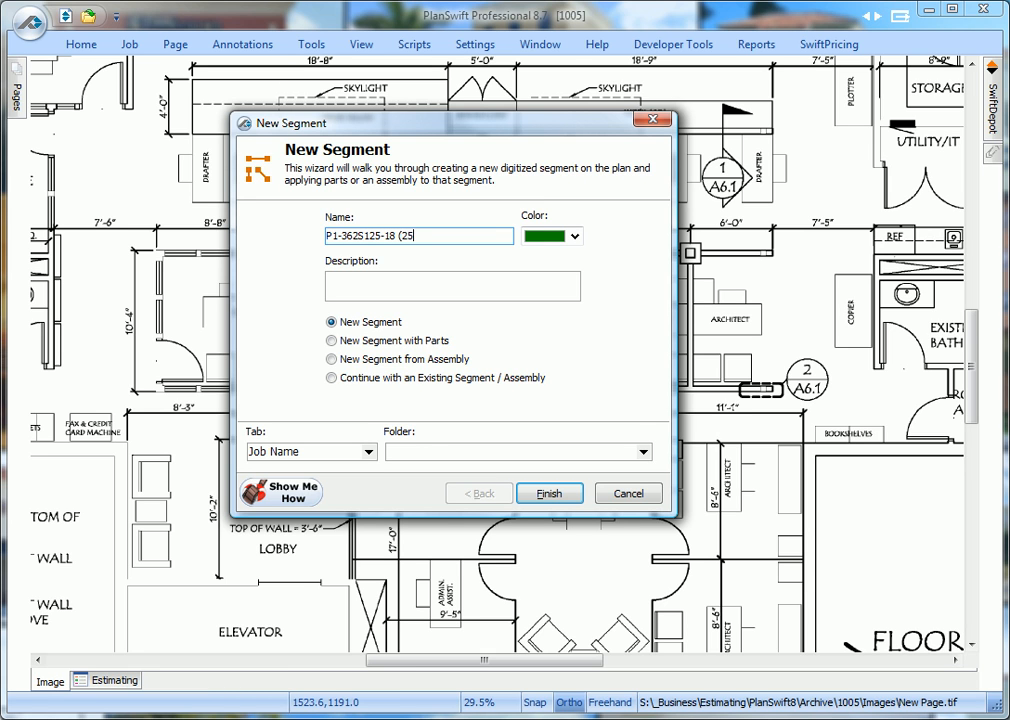
pyautogui.write(')ga')
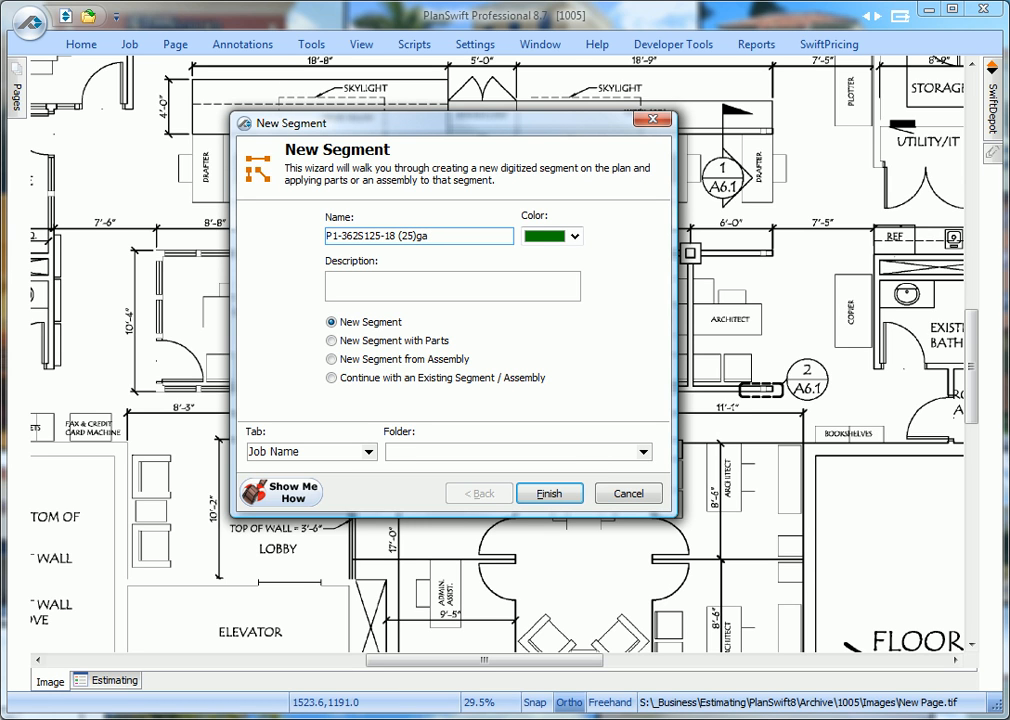
pyautogui.write('16"oc 10 FT')
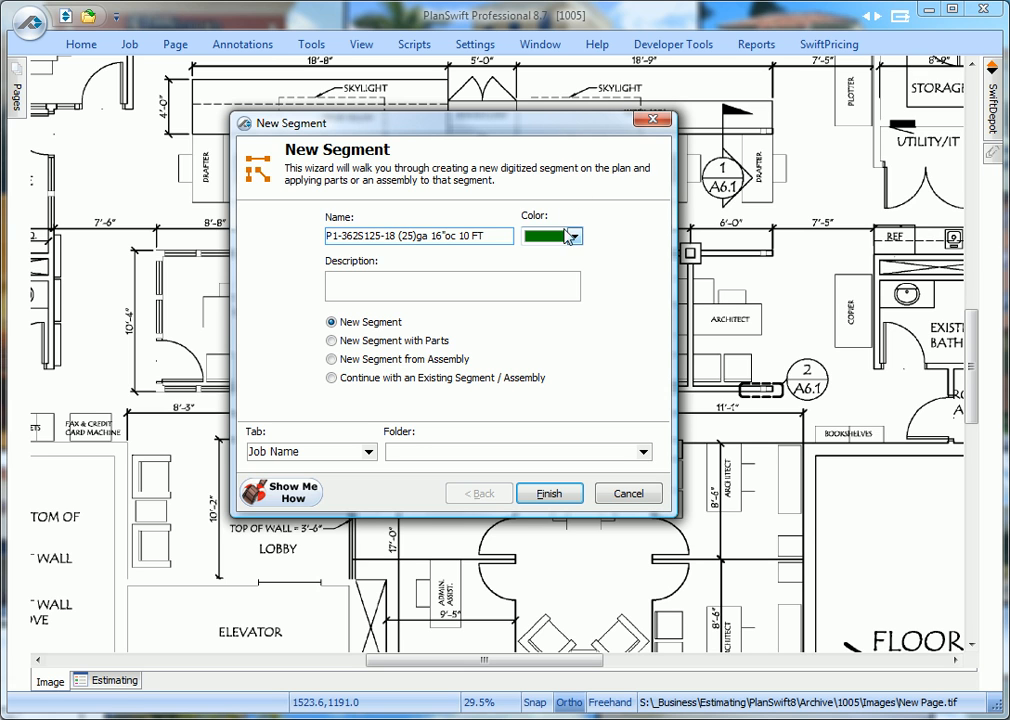
# Make the segment red, place it in the Total Job folder, and finish the wizard
pyautogui.click(580, 236)
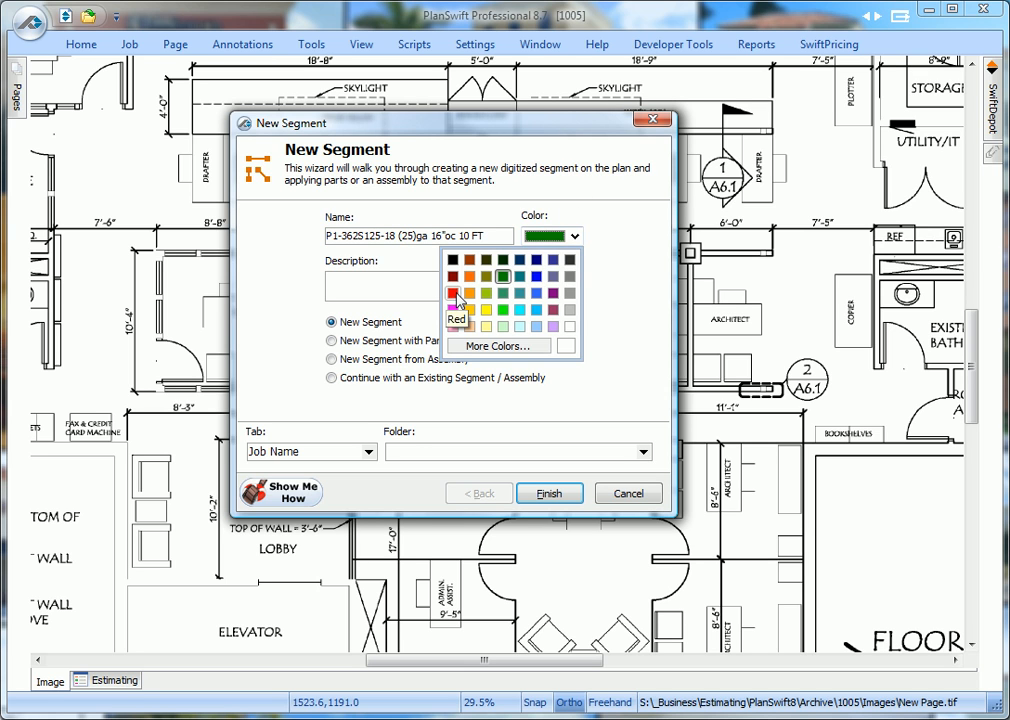
pyautogui.click(446, 293)
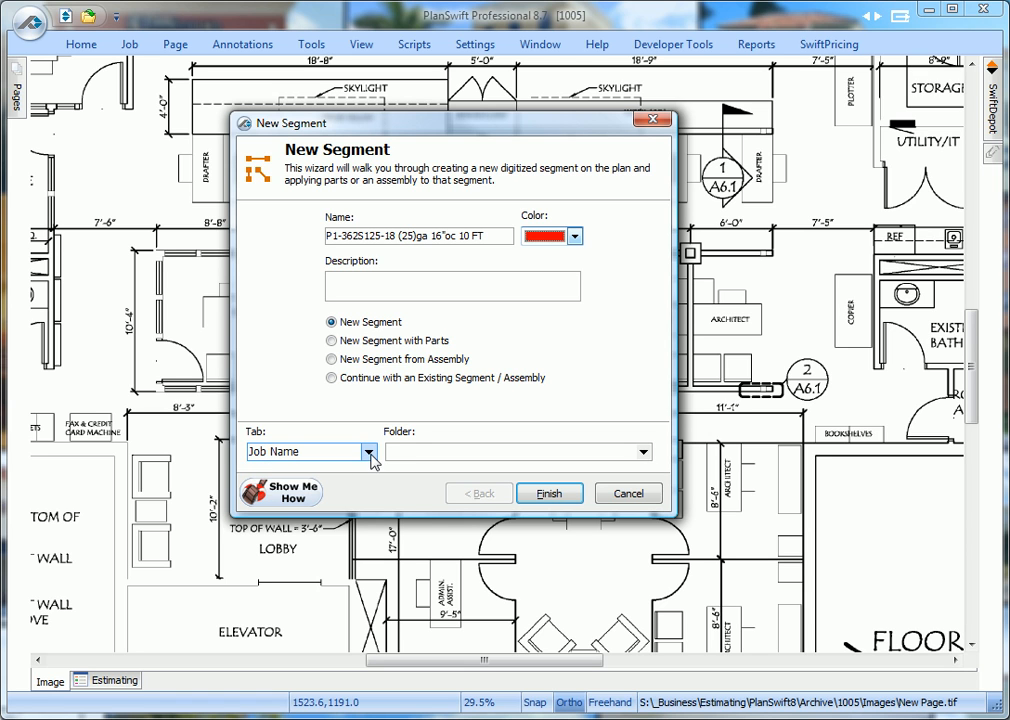
pyautogui.click(510, 451)
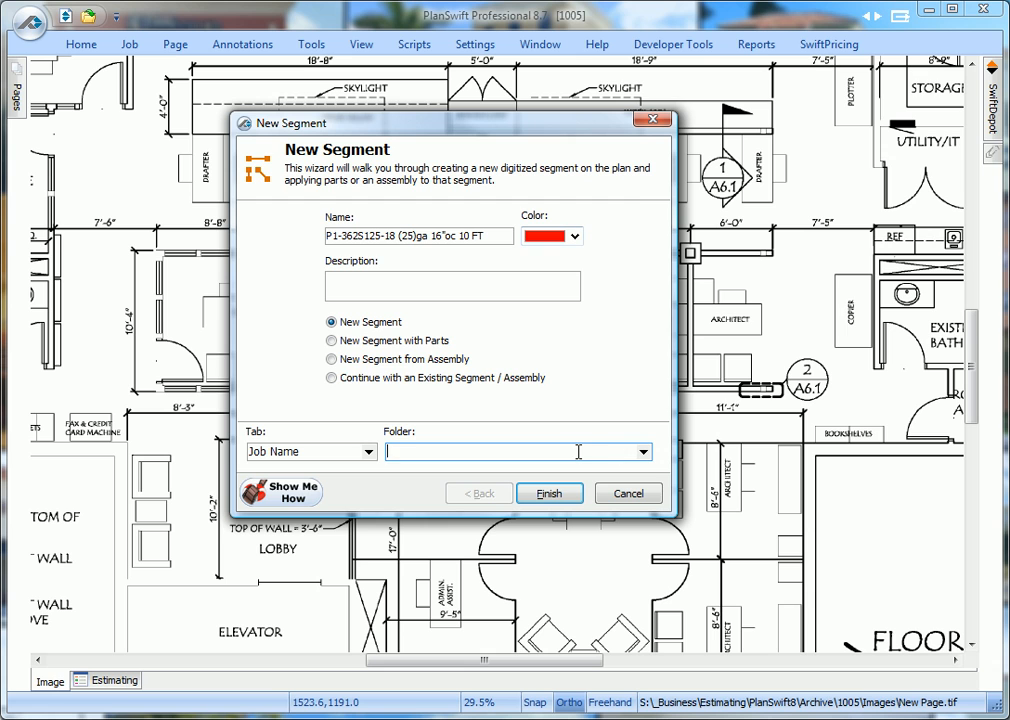
pyautogui.click(640, 451)
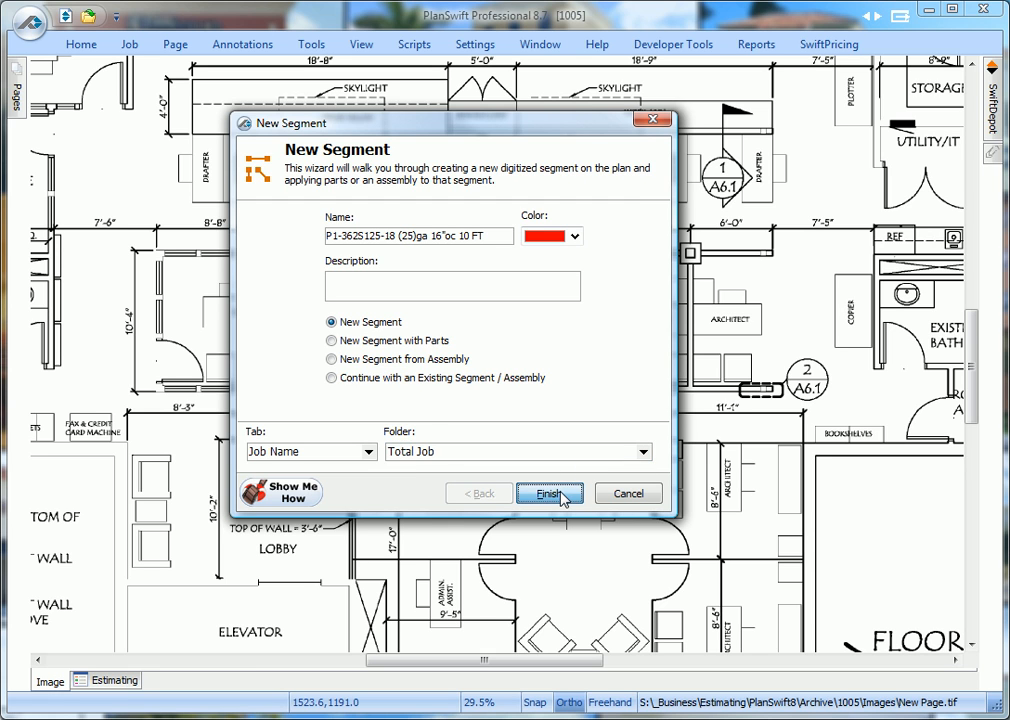
pyautogui.click(550, 493)
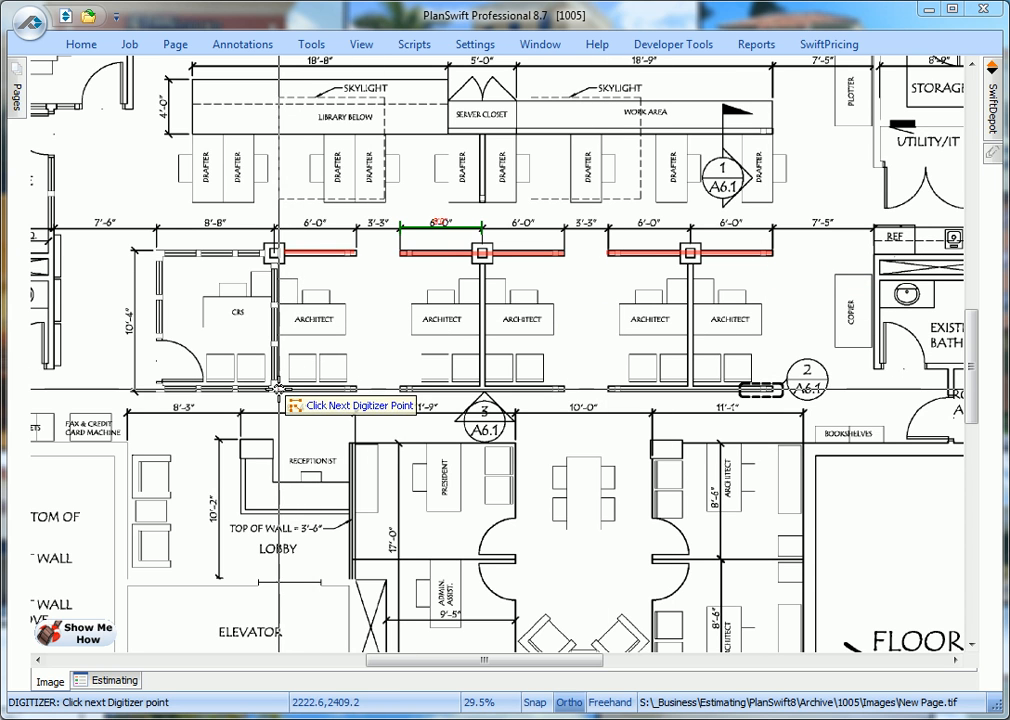
# Trace the lower and vertical partition walls, then view the Estimating list showing 77.3
pyautogui.click(396, 405)
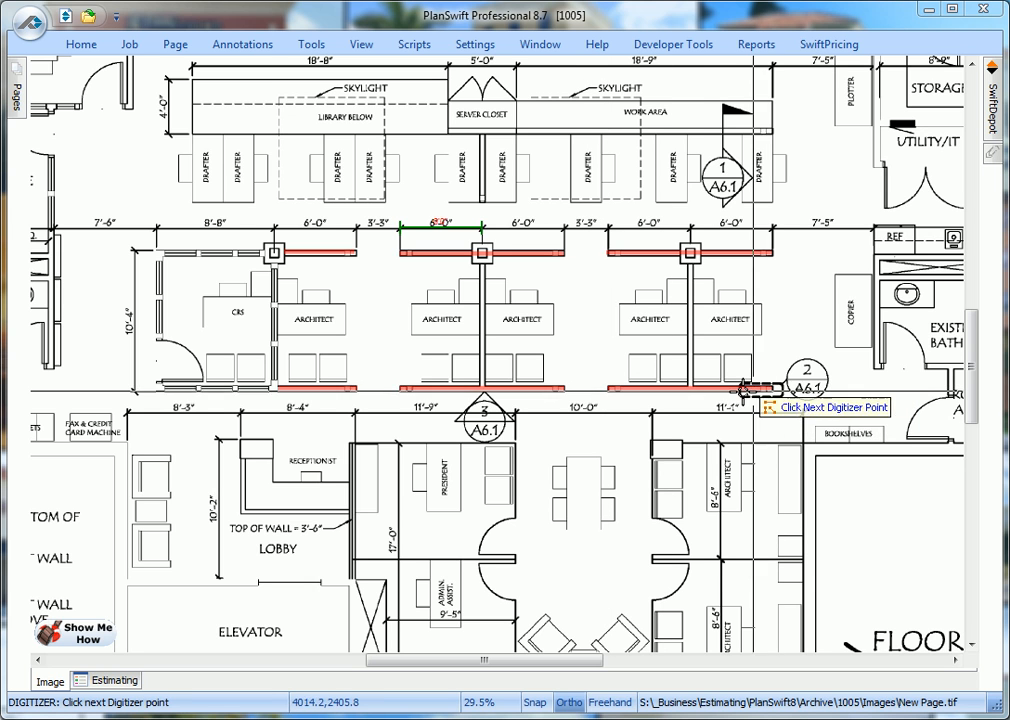
pyautogui.click(688, 271)
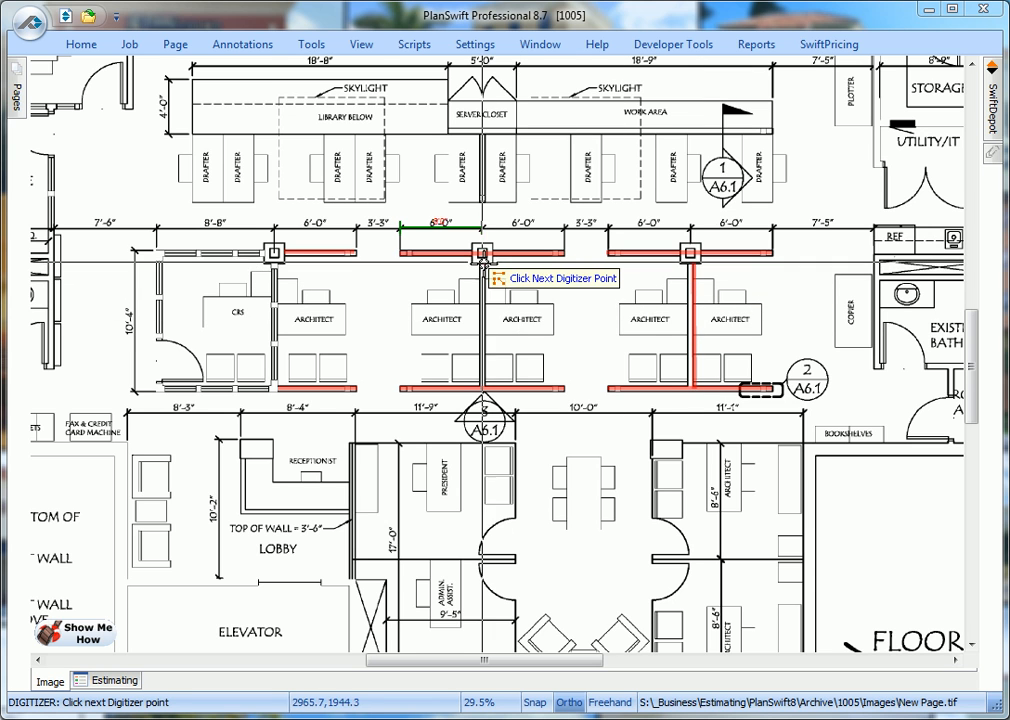
pyautogui.click(478, 403)
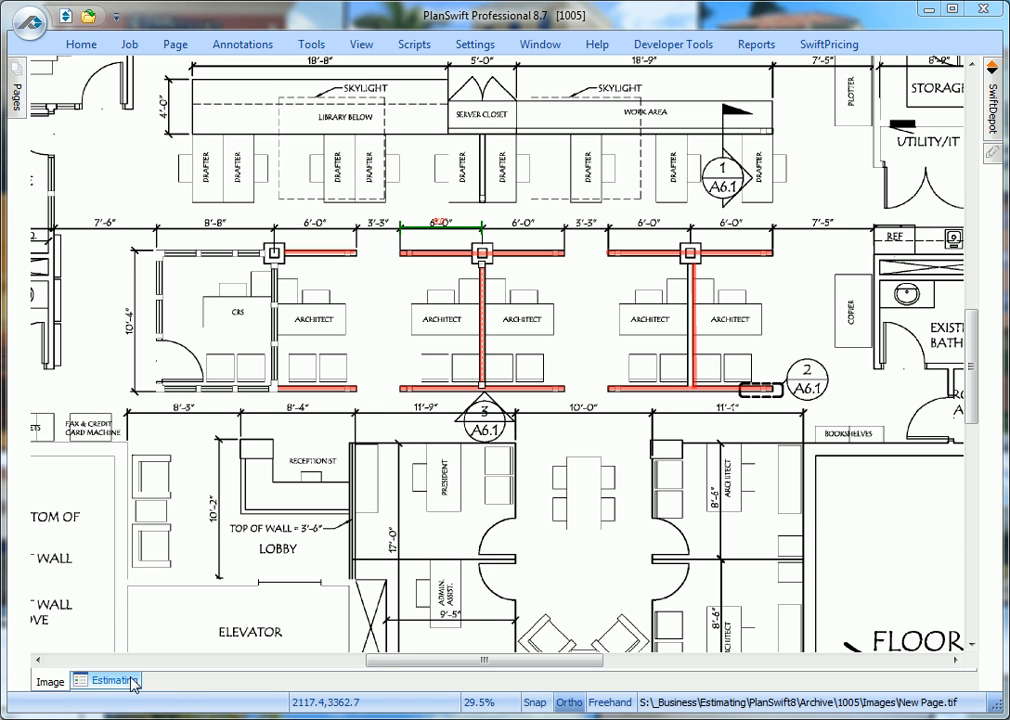
pyautogui.click(111, 681)
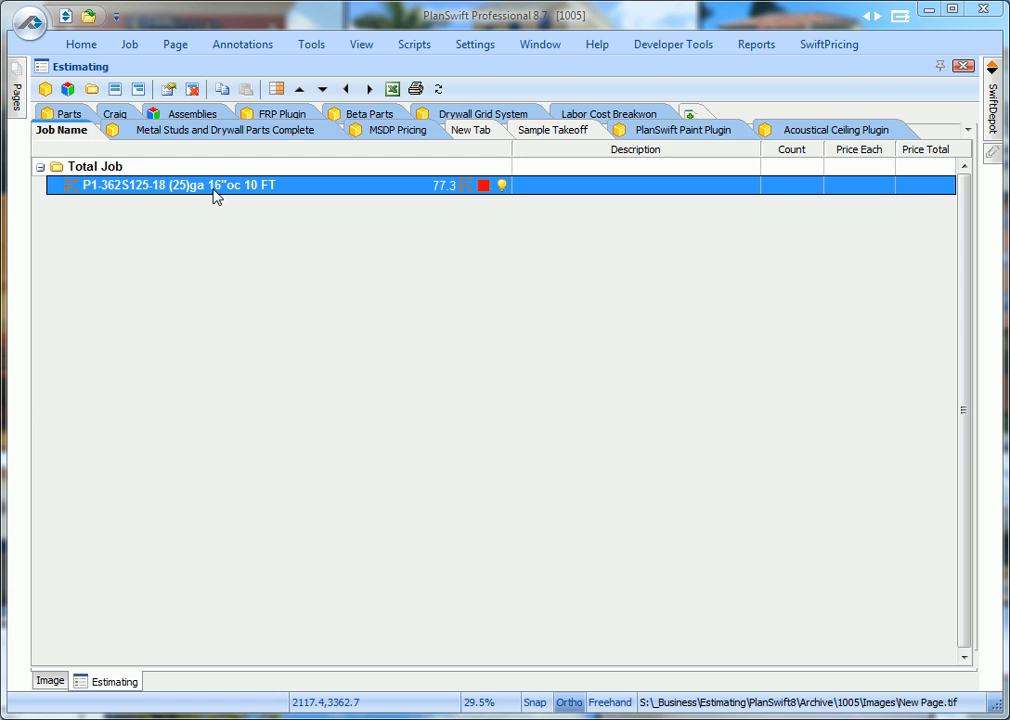
# Give the P1 item a 22.71 Linear Total adjustment and 10 ft height
pyautogui.doubleClick(200, 186)
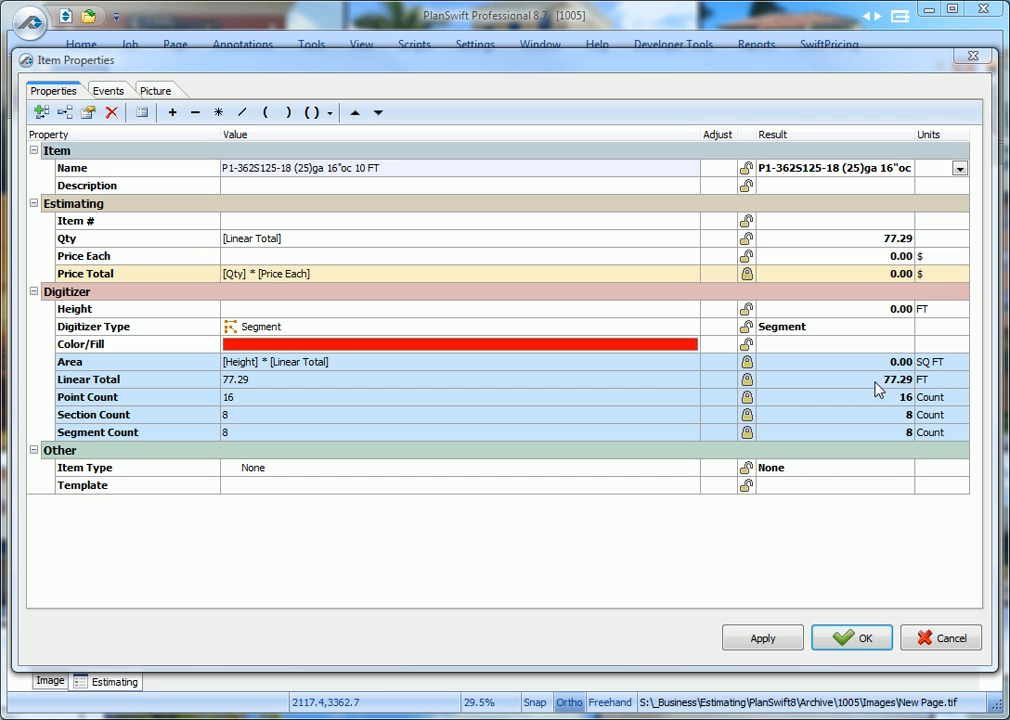
pyautogui.moveTo(898, 388)
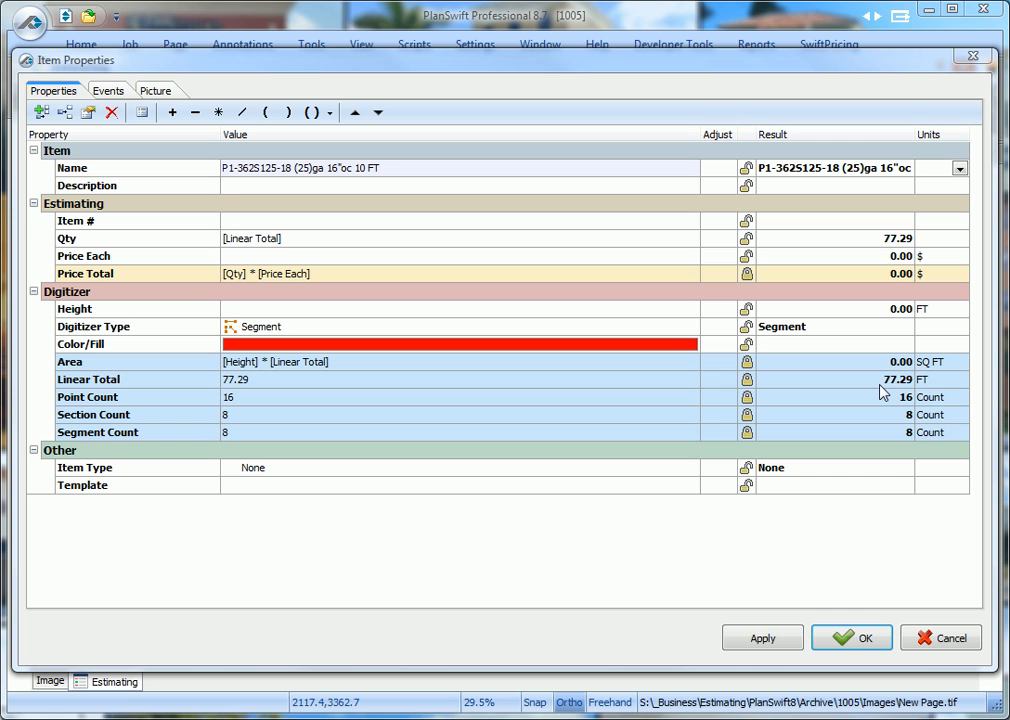
pyautogui.moveTo(877, 393)
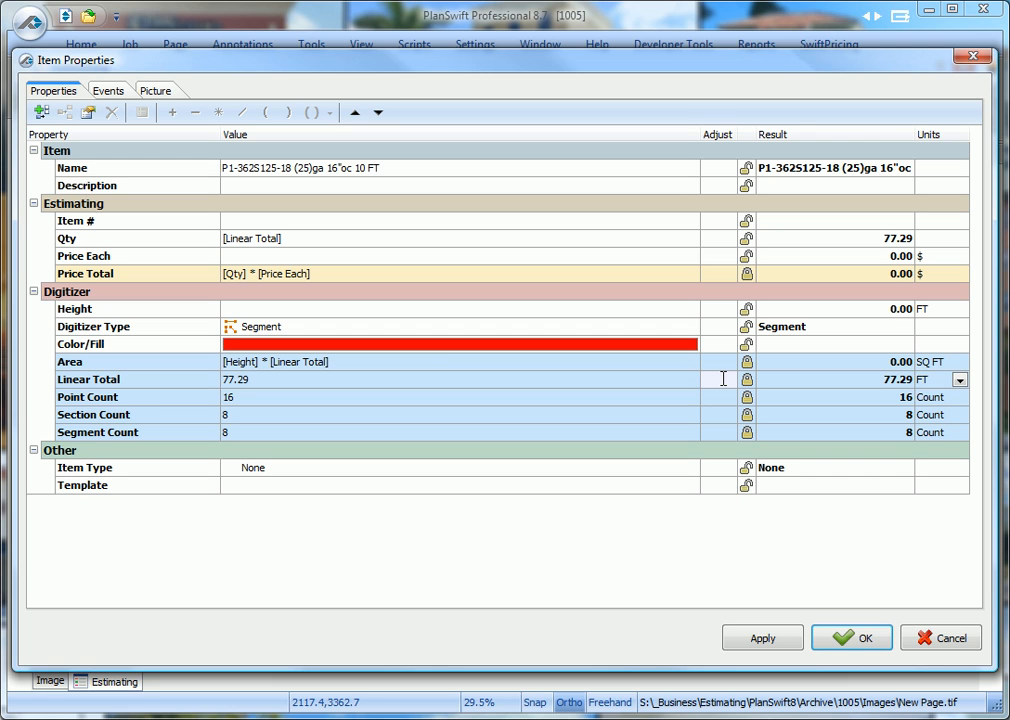
pyautogui.moveTo(800, 389)
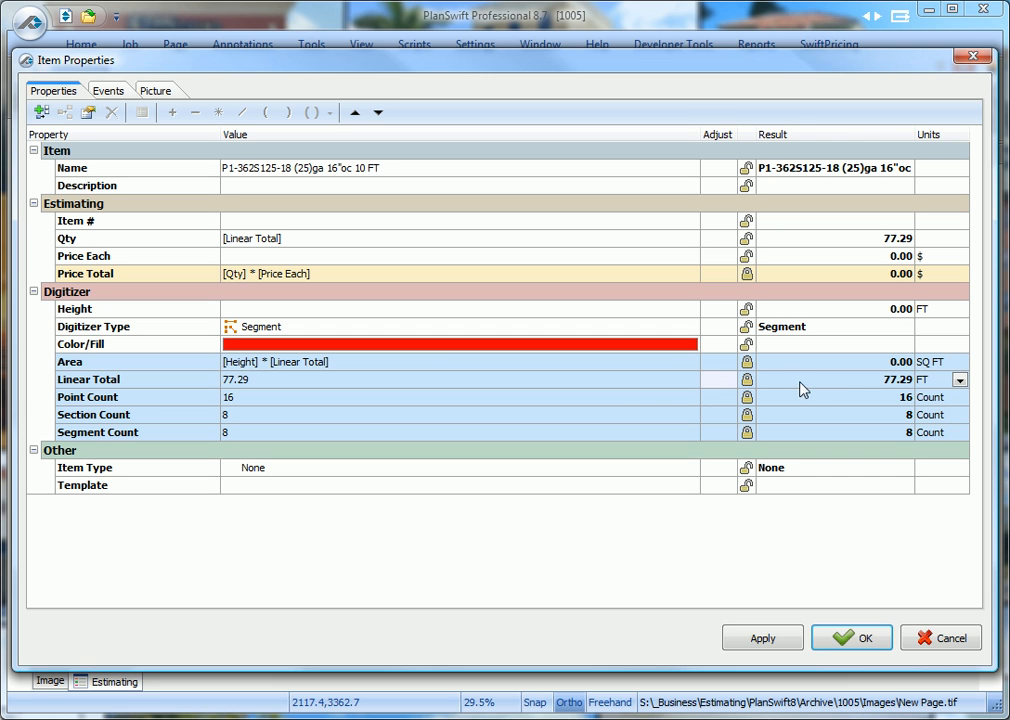
pyautogui.moveTo(632, 393)
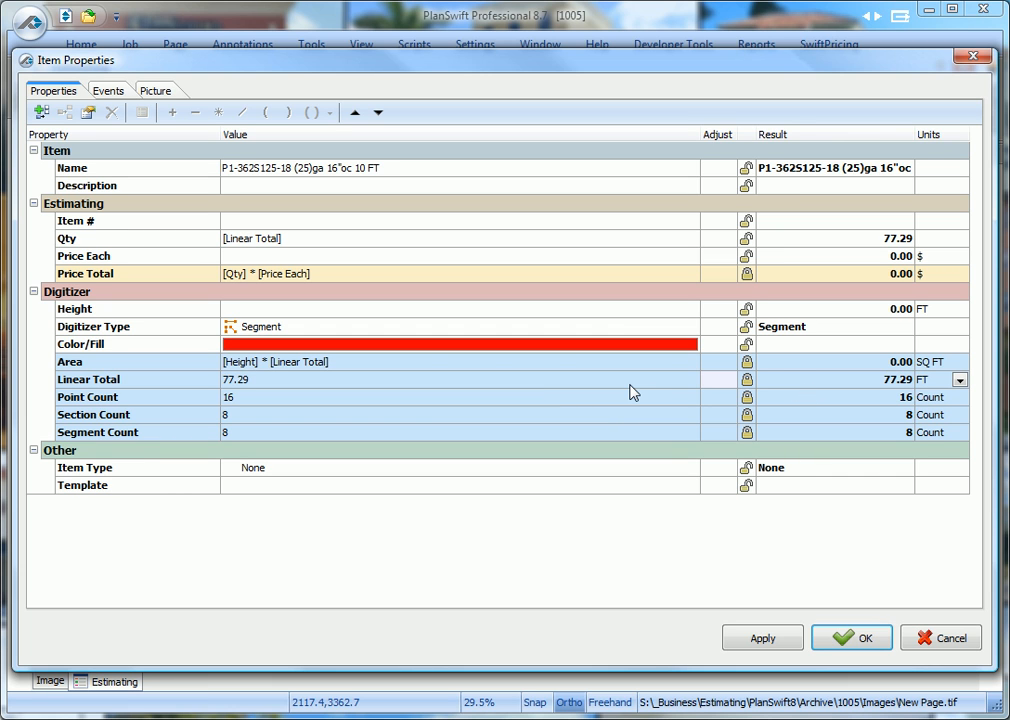
pyautogui.click(718, 380)
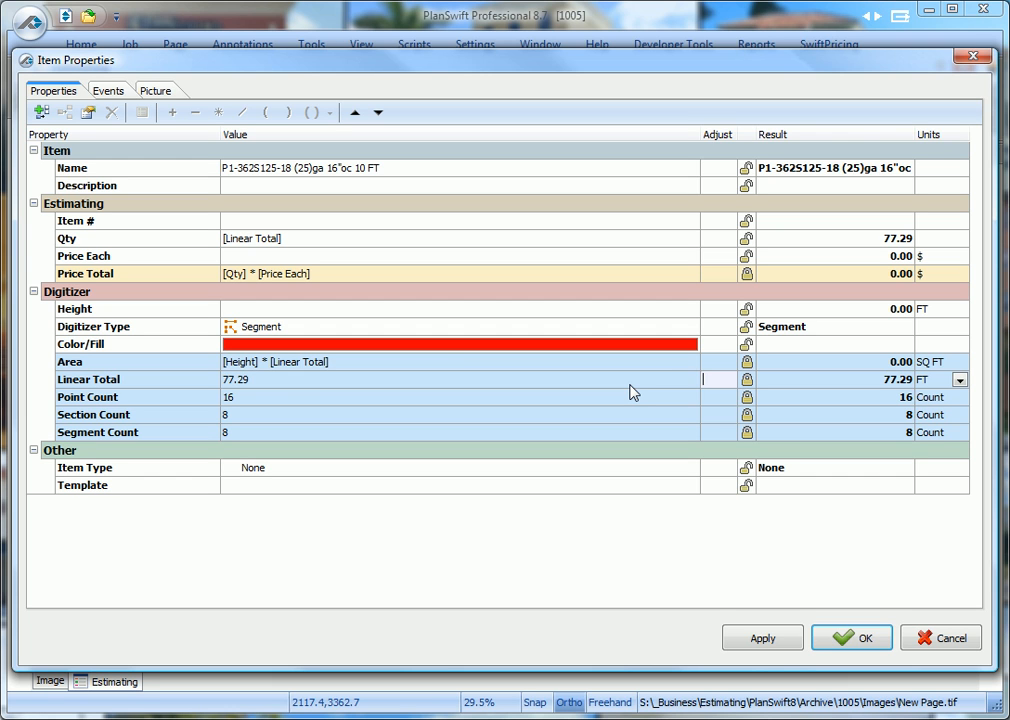
pyautogui.write('22.71')
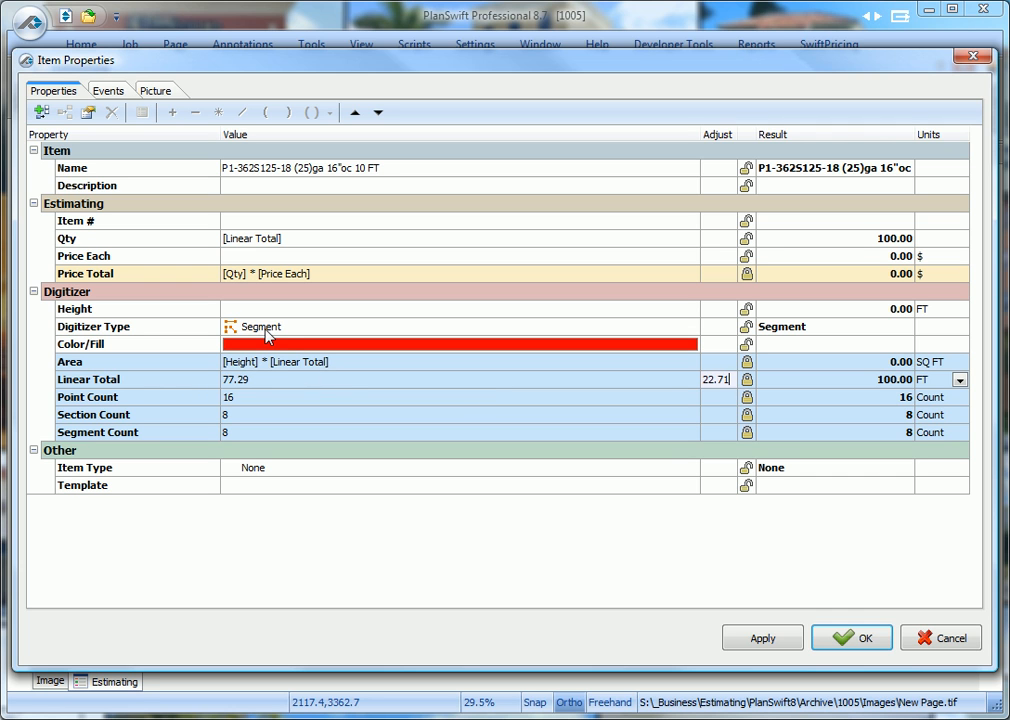
pyautogui.moveTo(245, 323)
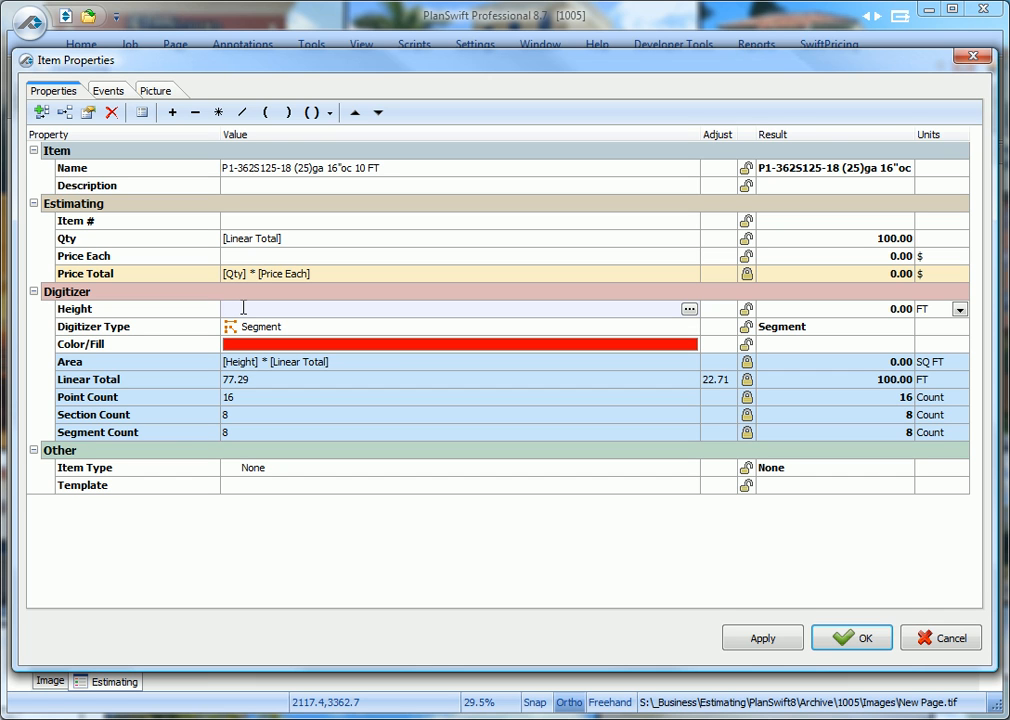
pyautogui.write('10')
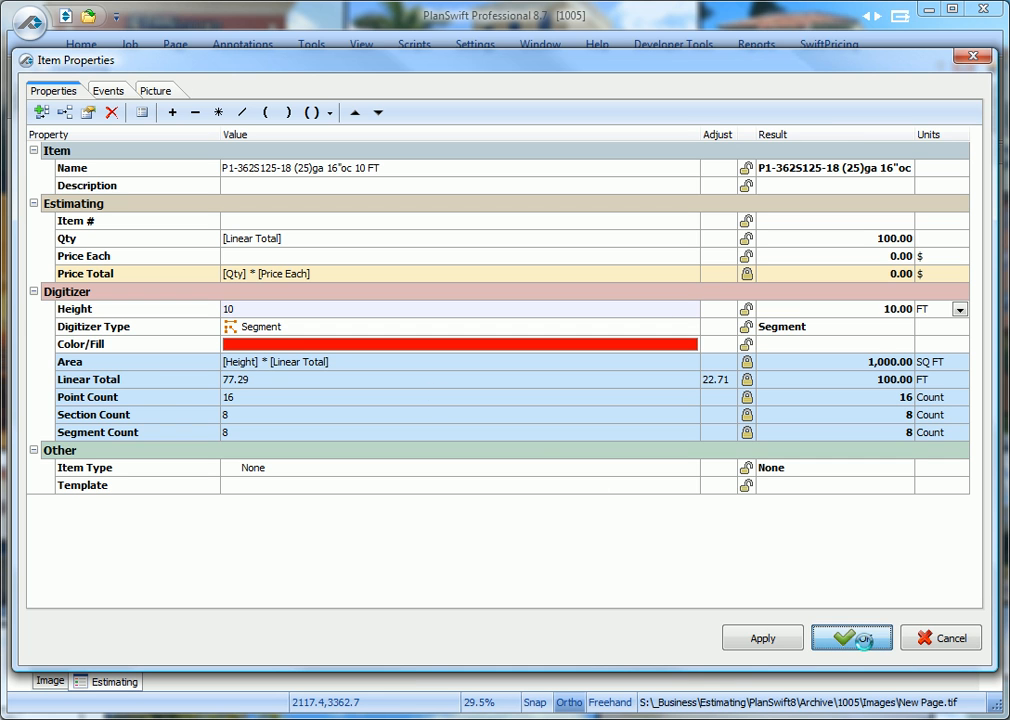
pyautogui.click(851, 638)
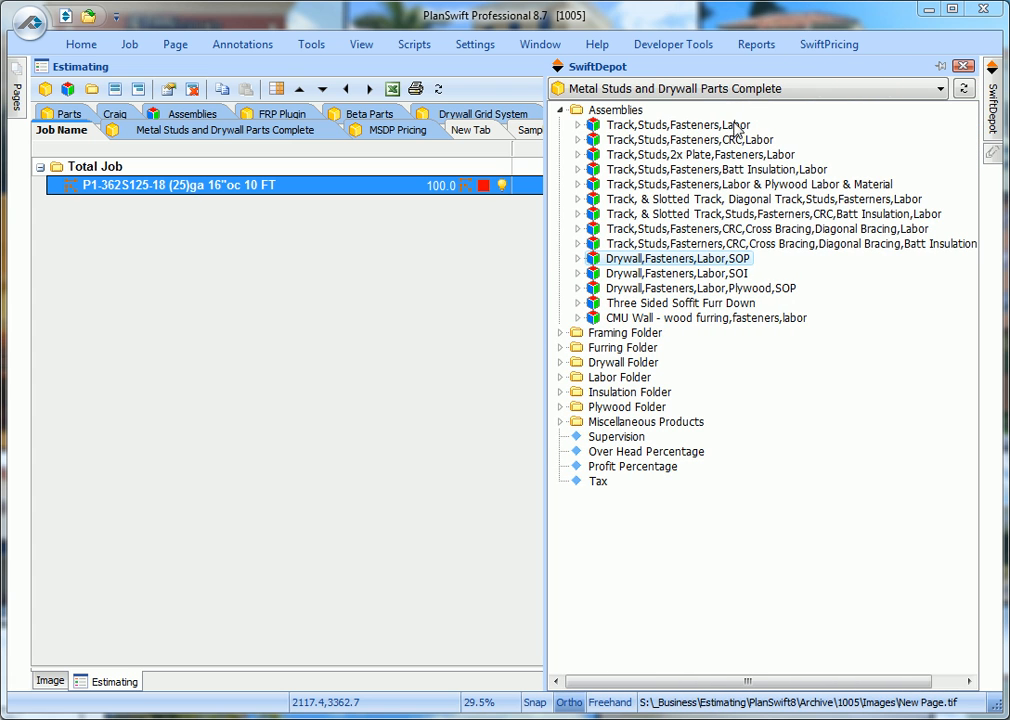
pyautogui.moveTo(605, 142)
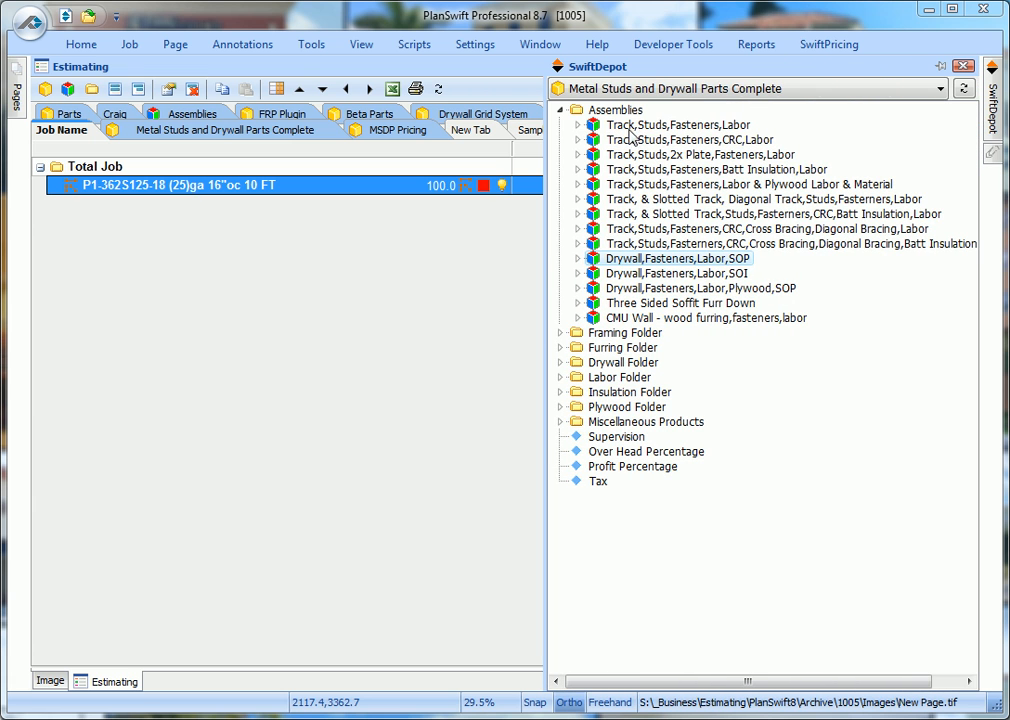
# Add the Track,Studs,Fasteners,Labor assembly from SwiftDepot's Assemblies folder to P1
pyautogui.doubleClick(676, 124)
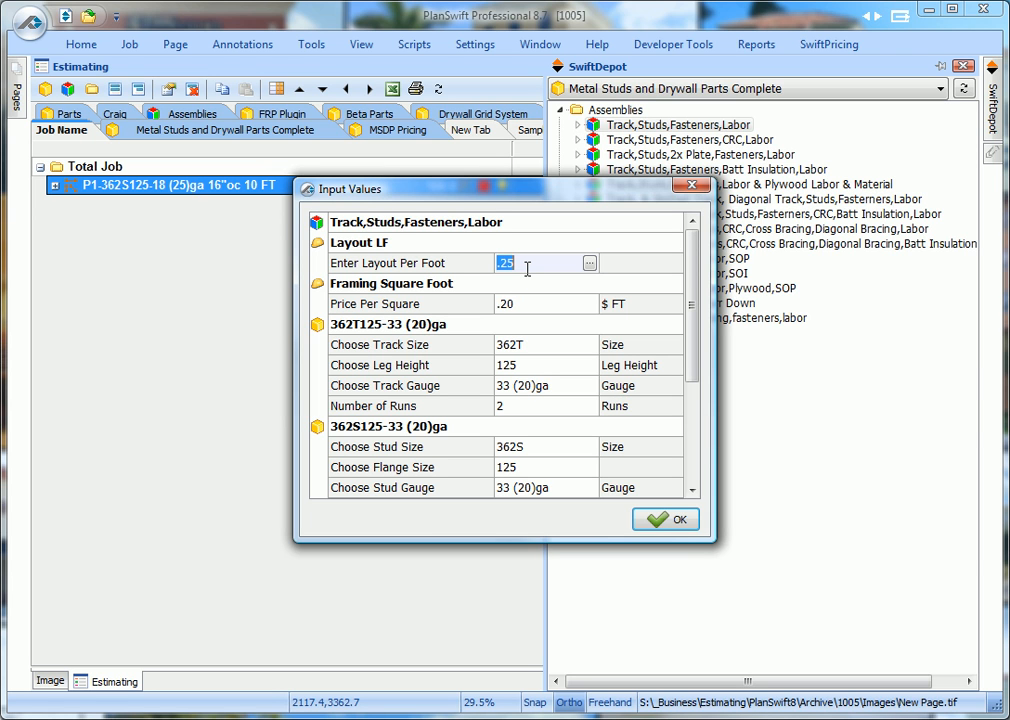
# Set layout to .30 and price per square to .25, keeping leg height 125
pyautogui.write('.30')
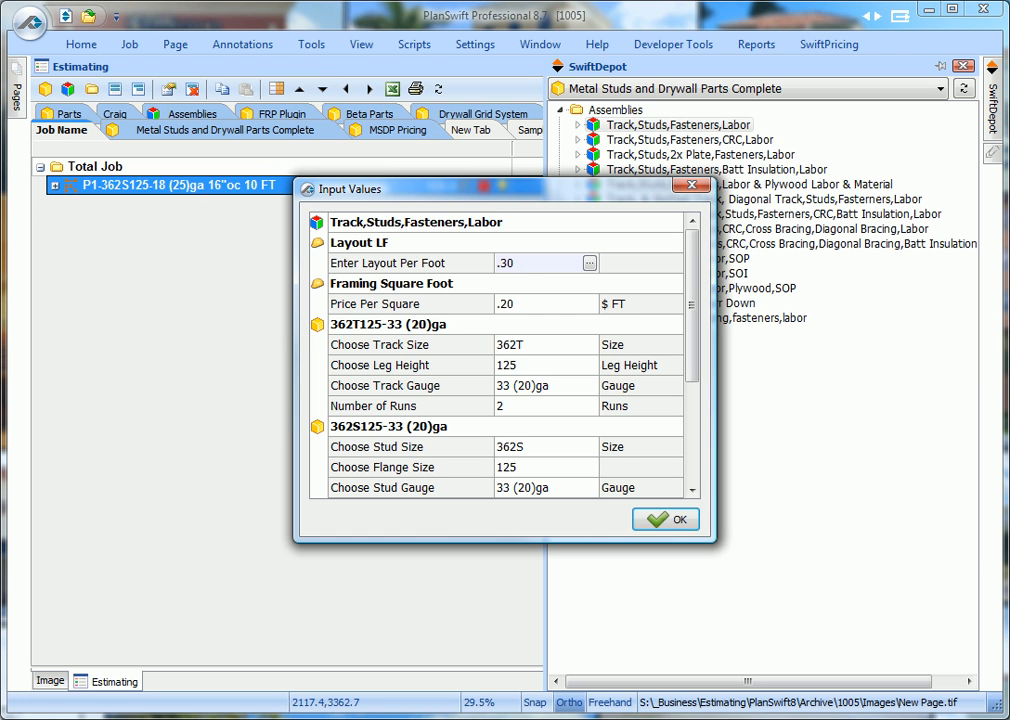
pyautogui.click(525, 303)
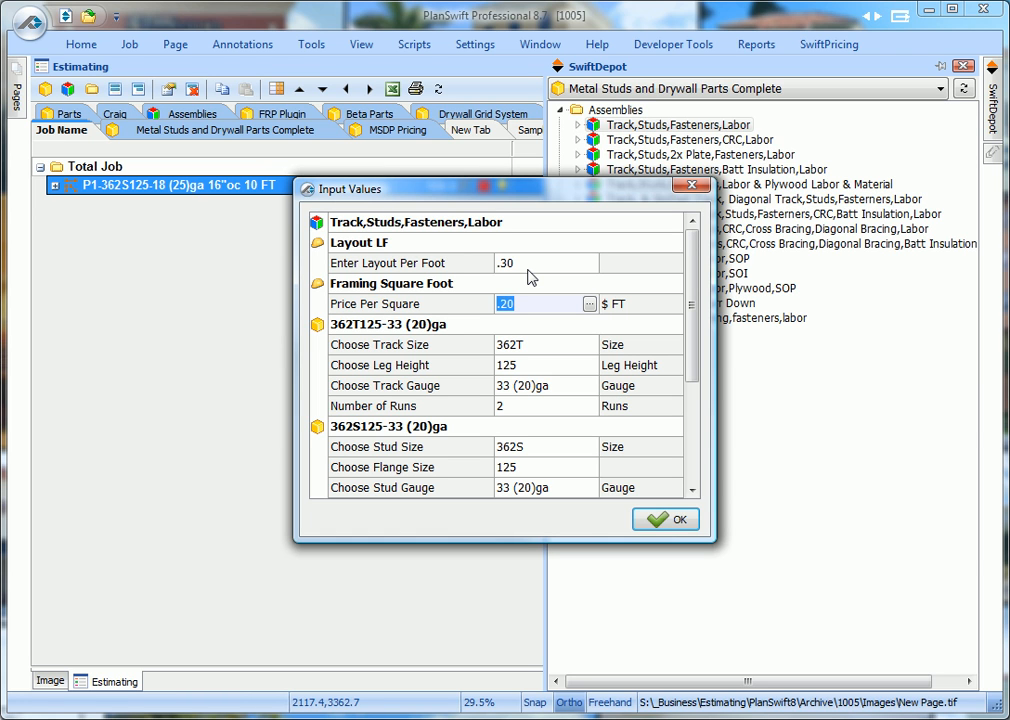
pyautogui.write('.25')
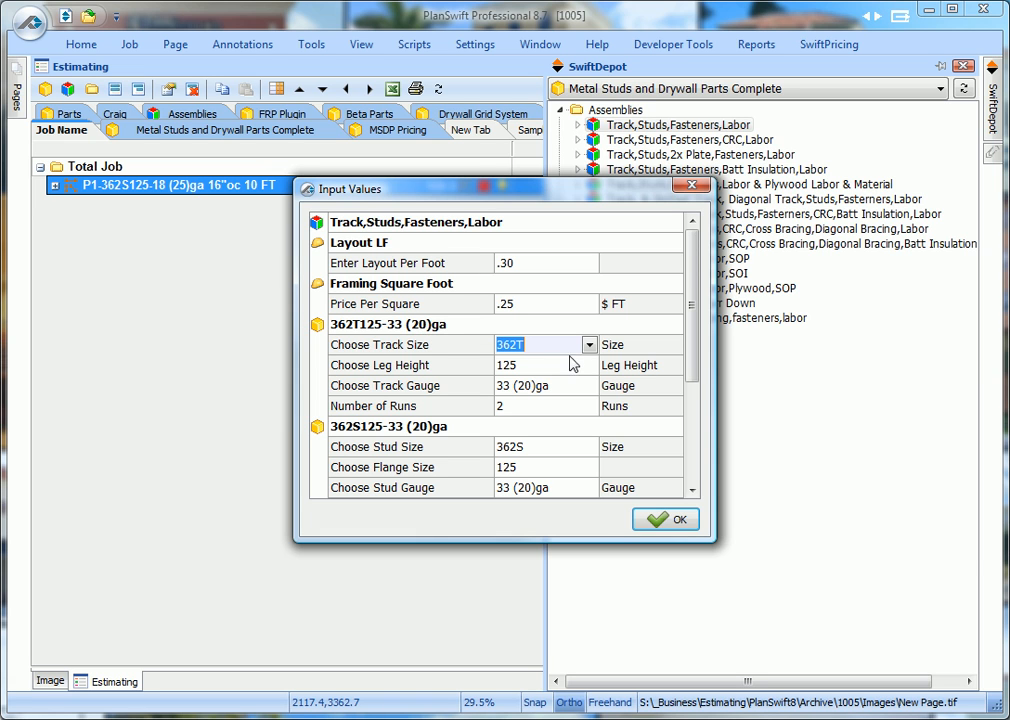
pyautogui.moveTo(463, 347)
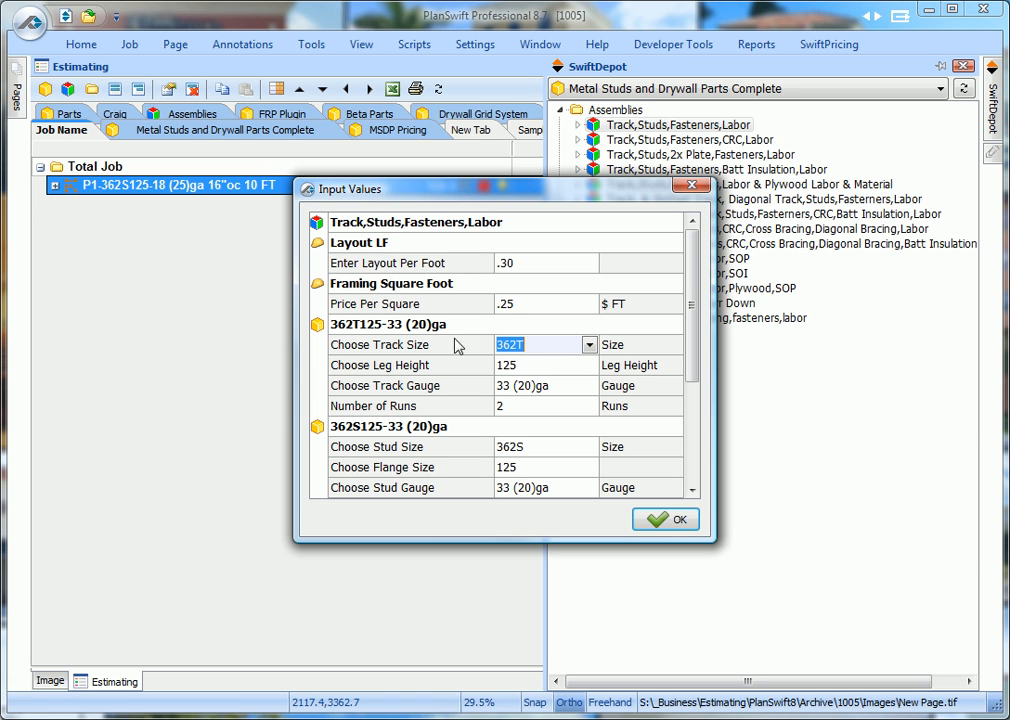
pyautogui.click(588, 344)
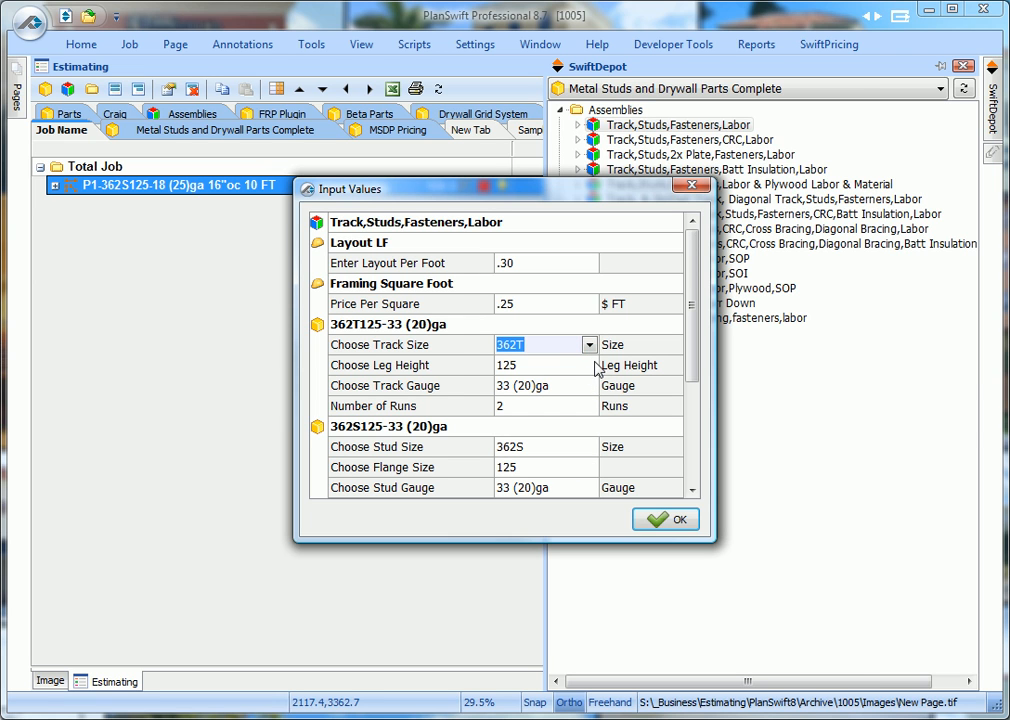
pyautogui.click(587, 365)
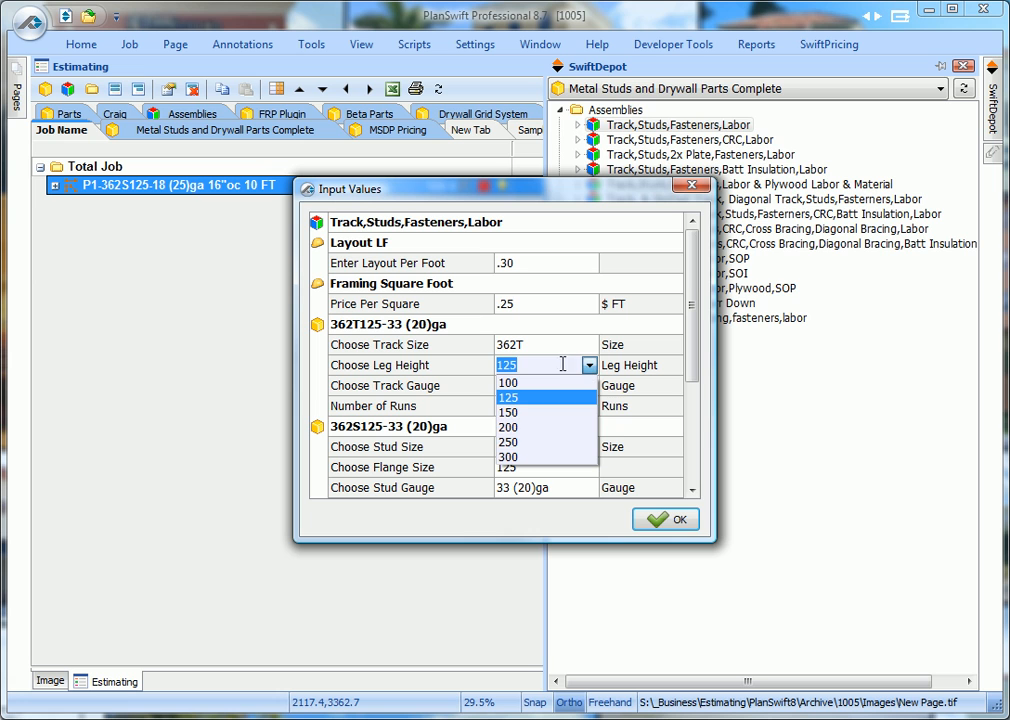
pyautogui.moveTo(514, 442)
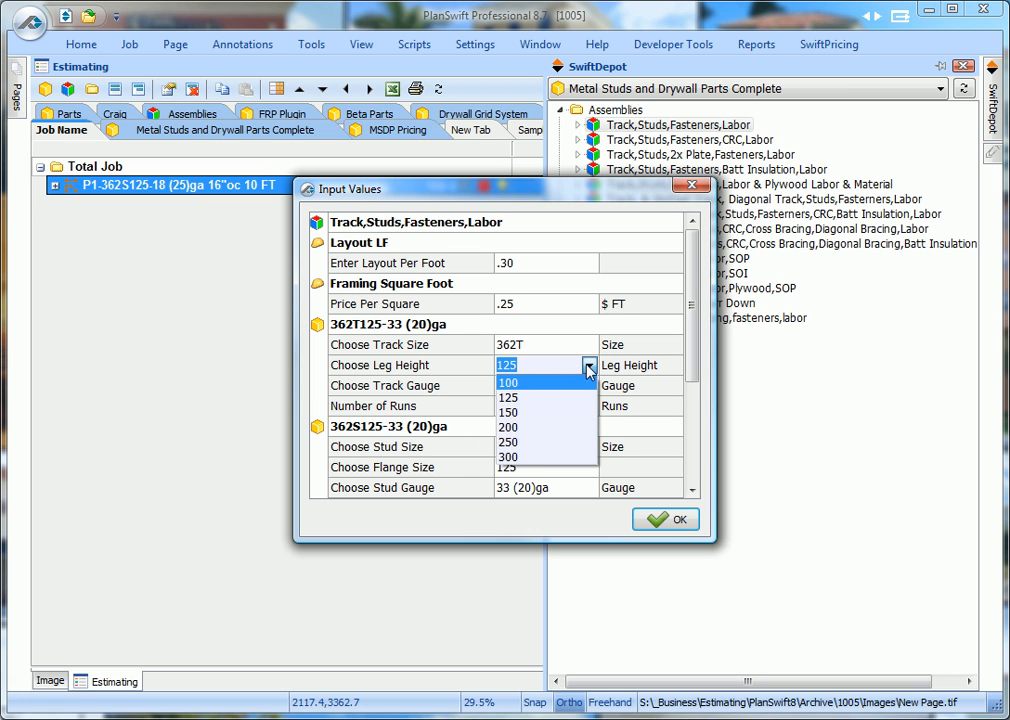
pyautogui.click(508, 396)
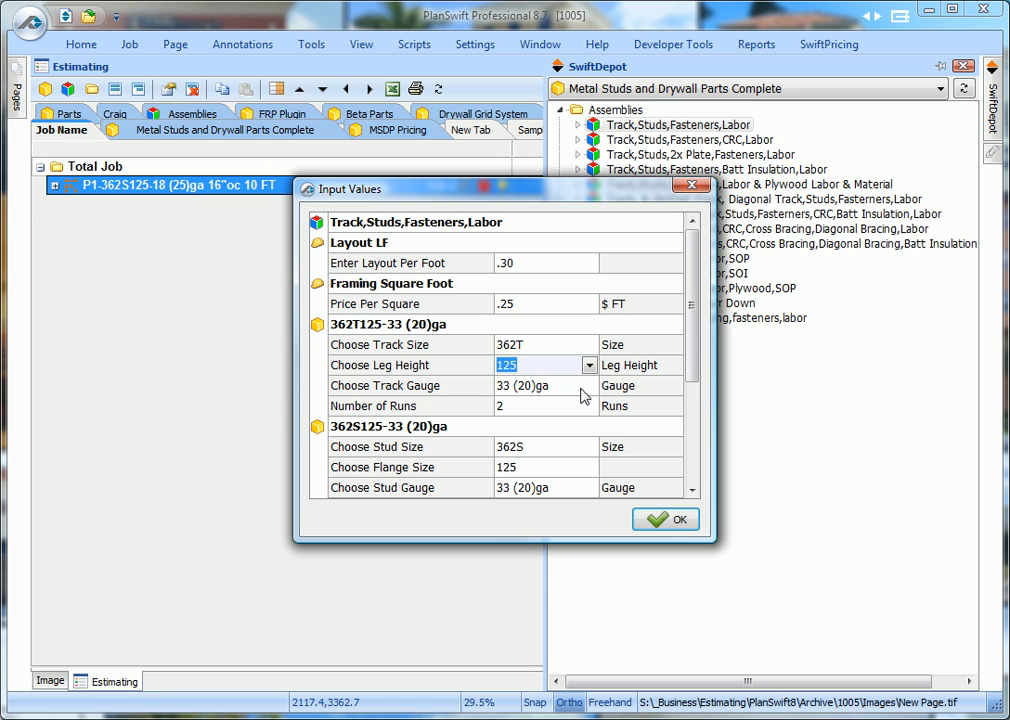
# Set track and stud gauges to 18 (25)ga, keeping stud size 362S
pyautogui.click(588, 385)
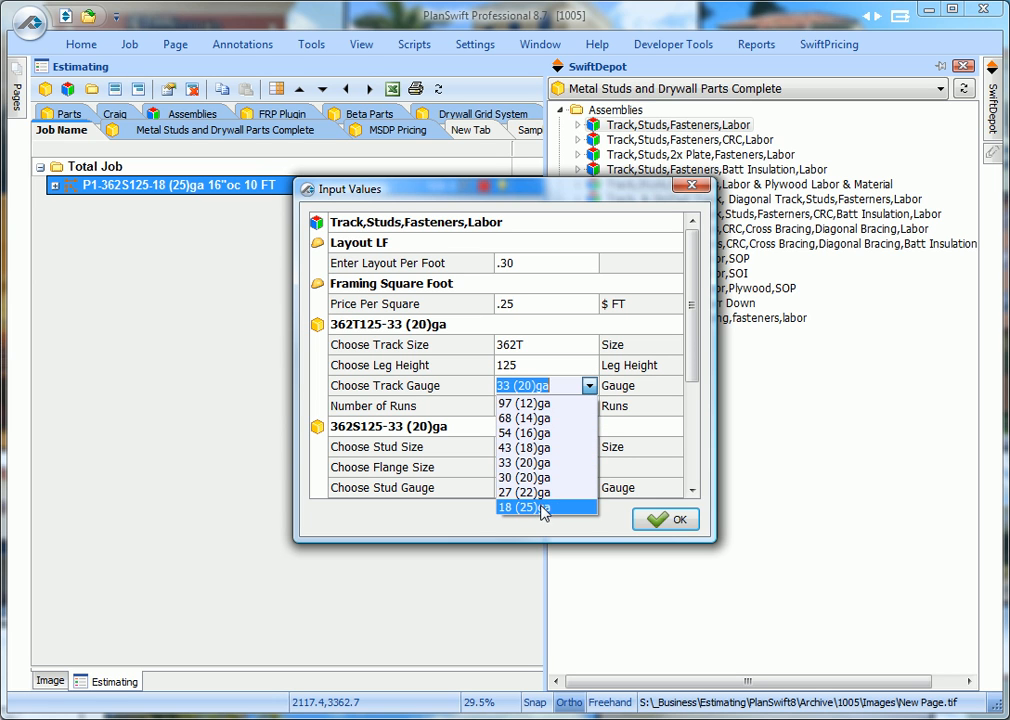
pyautogui.click(541, 508)
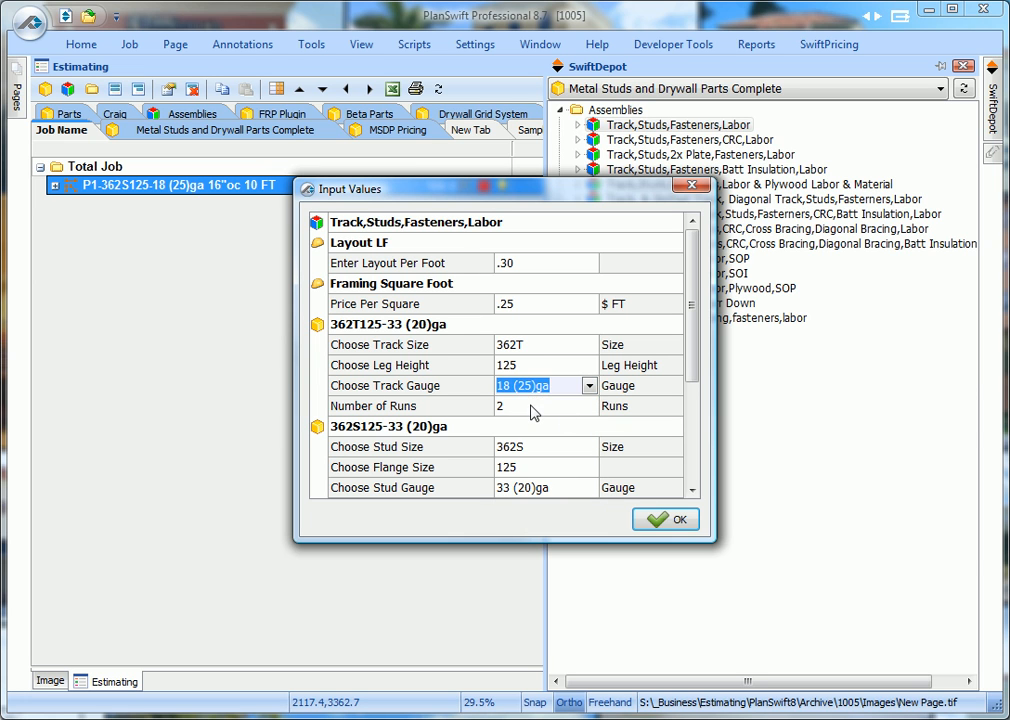
pyautogui.click(530, 406)
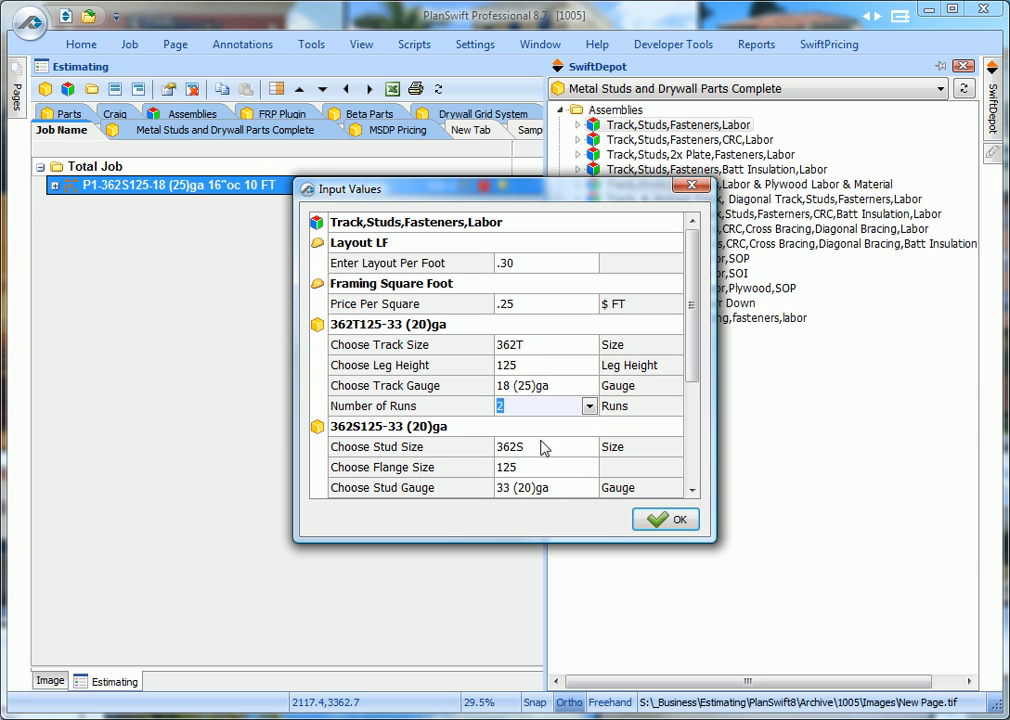
pyautogui.moveTo(372, 452)
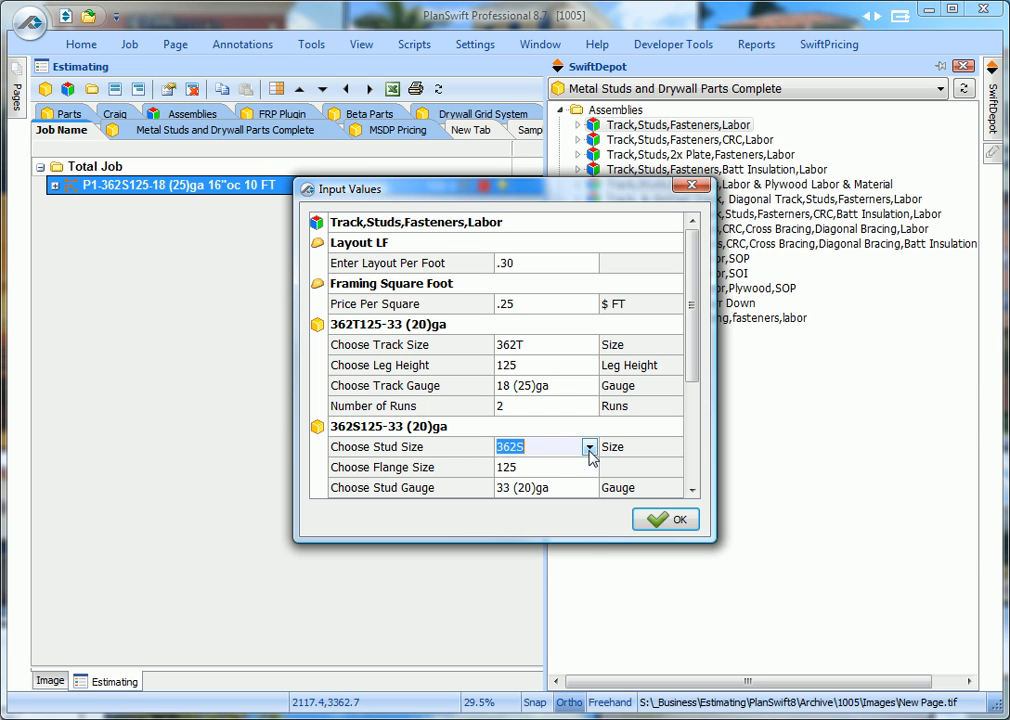
pyautogui.click(588, 446)
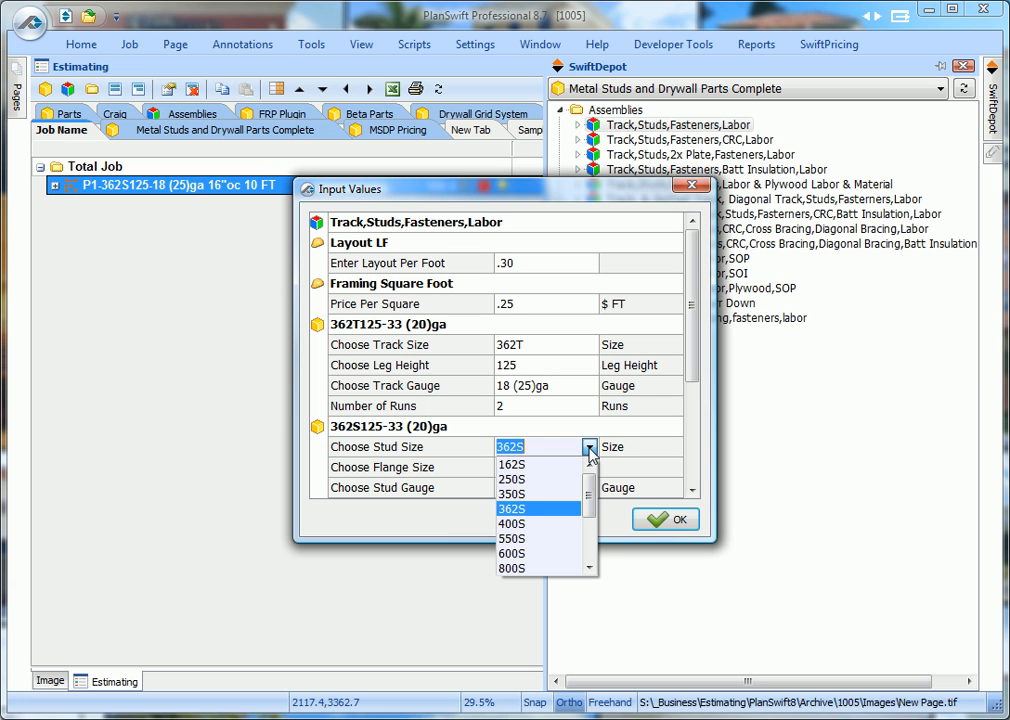
pyautogui.click(532, 507)
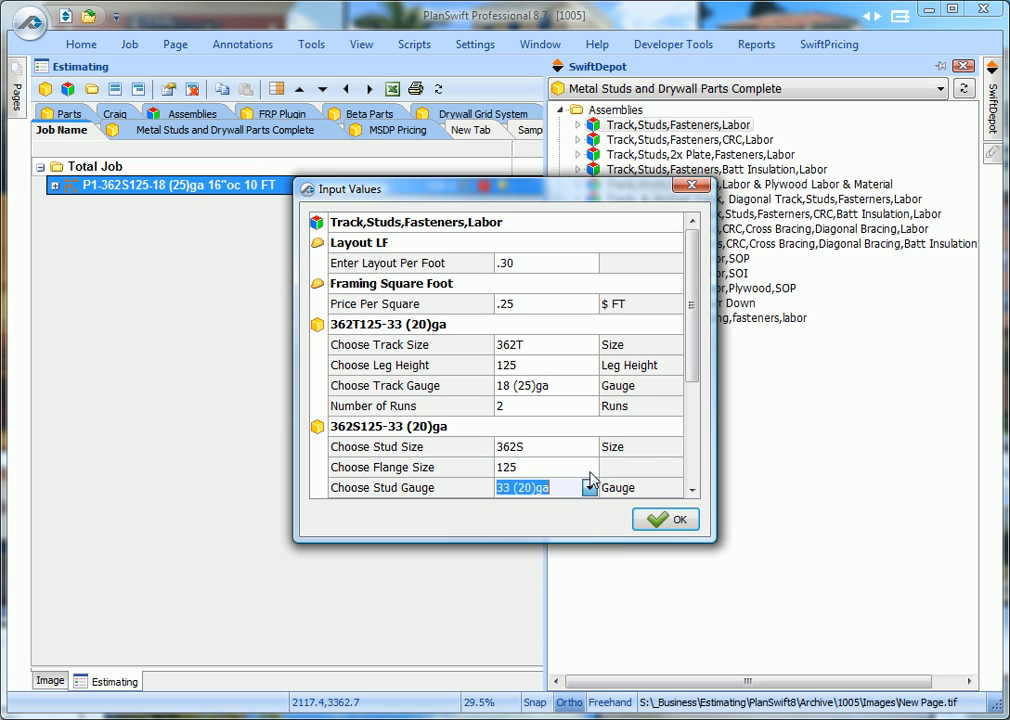
pyautogui.click(587, 487)
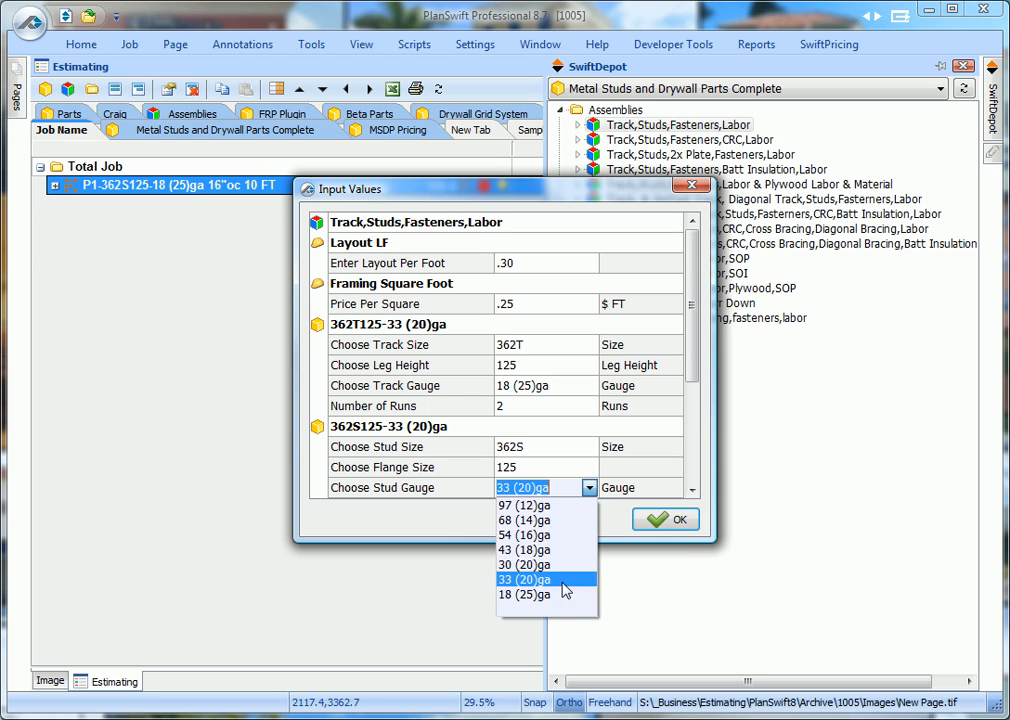
pyautogui.click(523, 594)
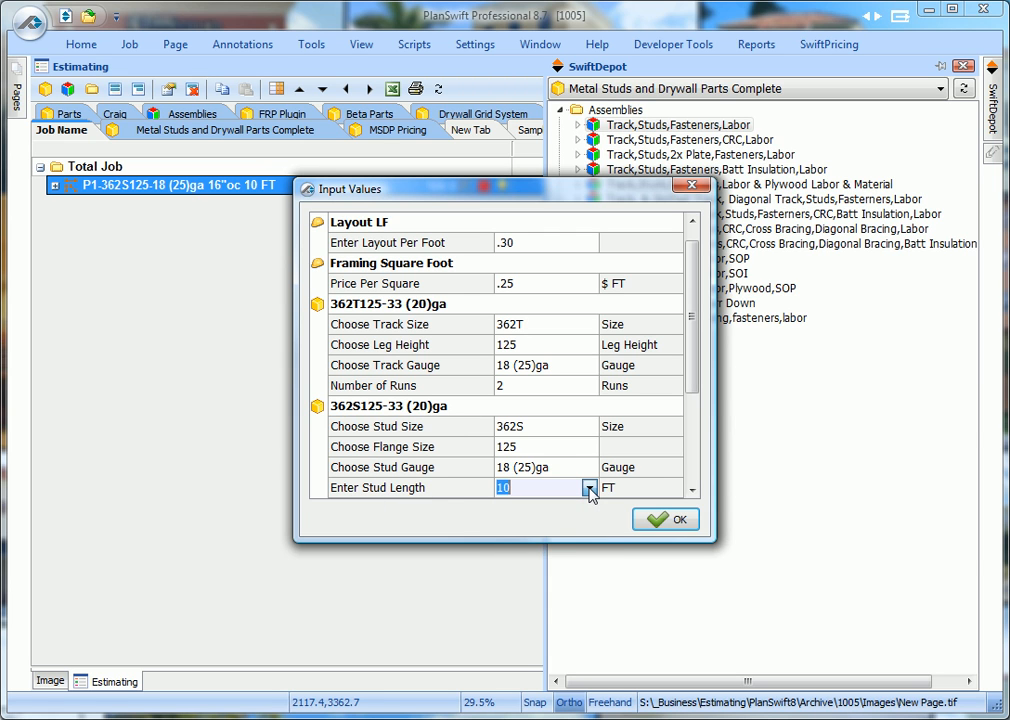
# Set the stud waste factor to 10%
pyautogui.click(587, 488)
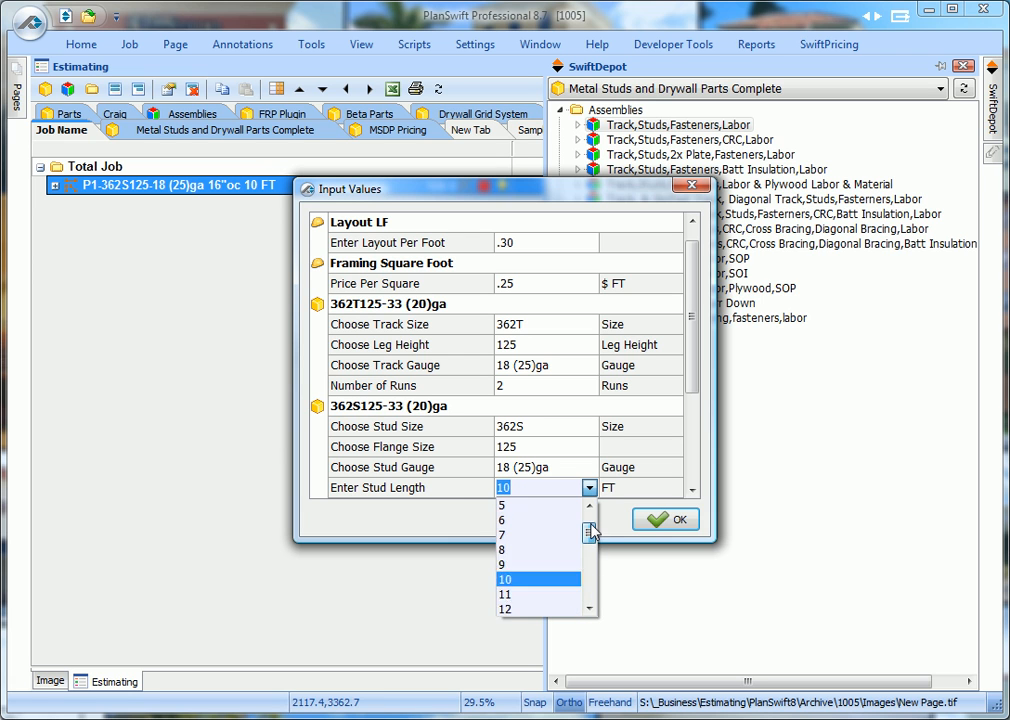
pyautogui.click(534, 578)
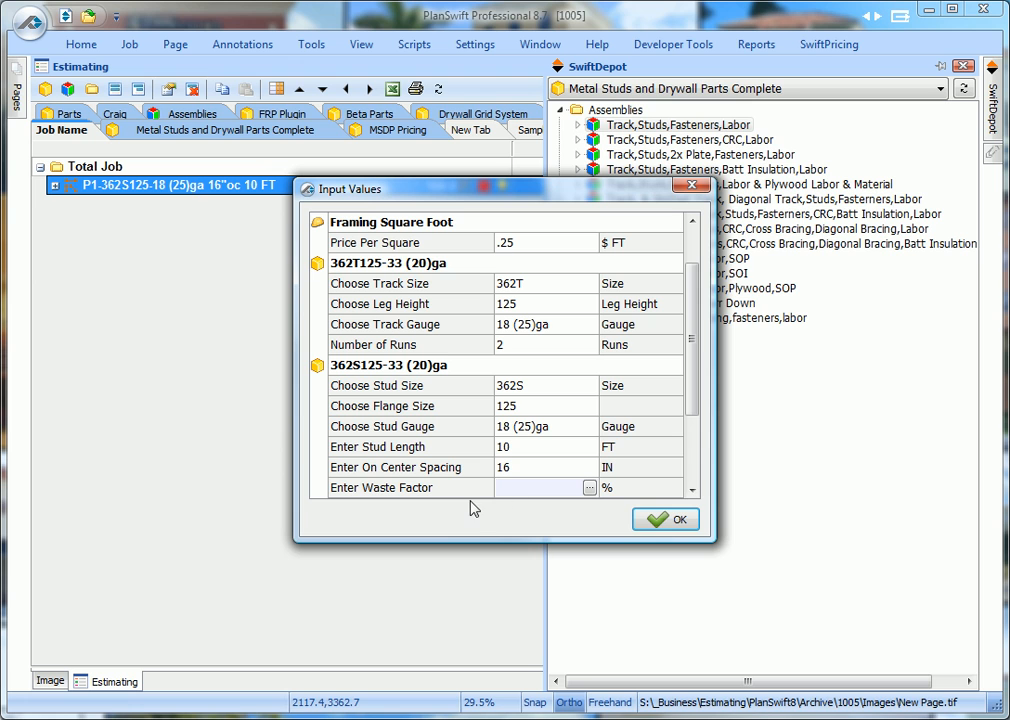
pyautogui.moveTo(470, 511)
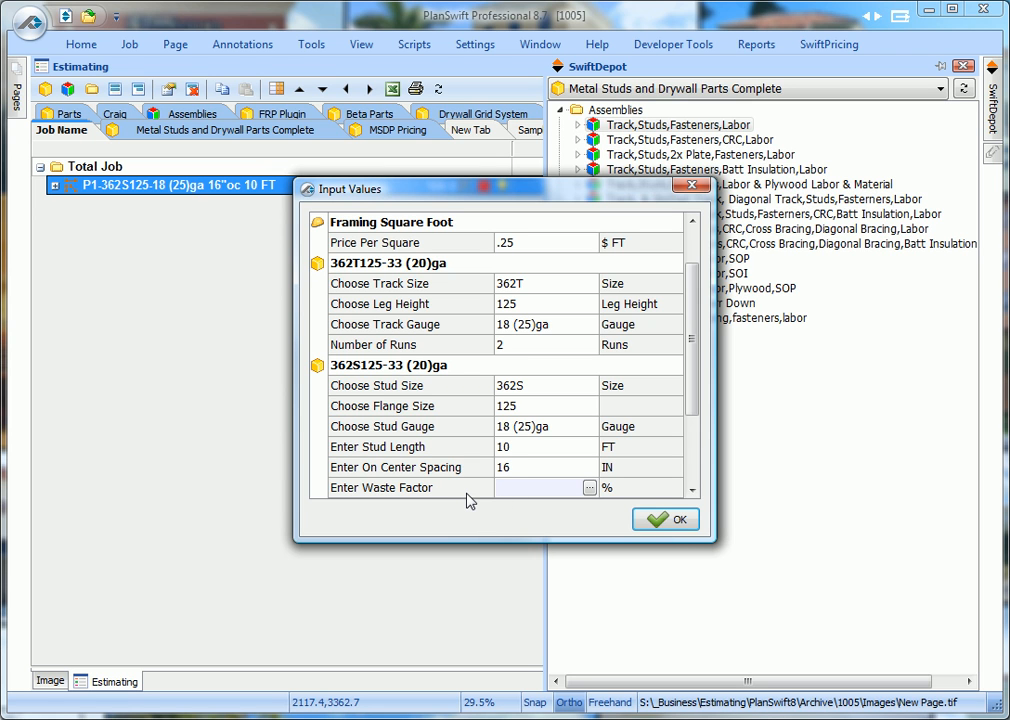
pyautogui.write('1')
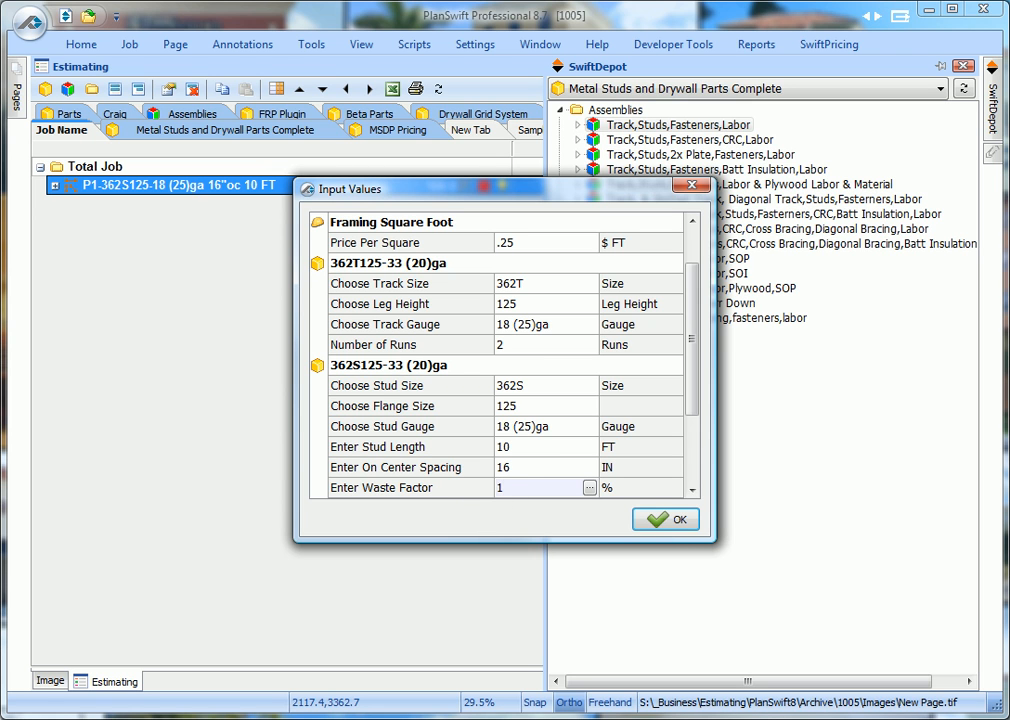
pyautogui.write('0')
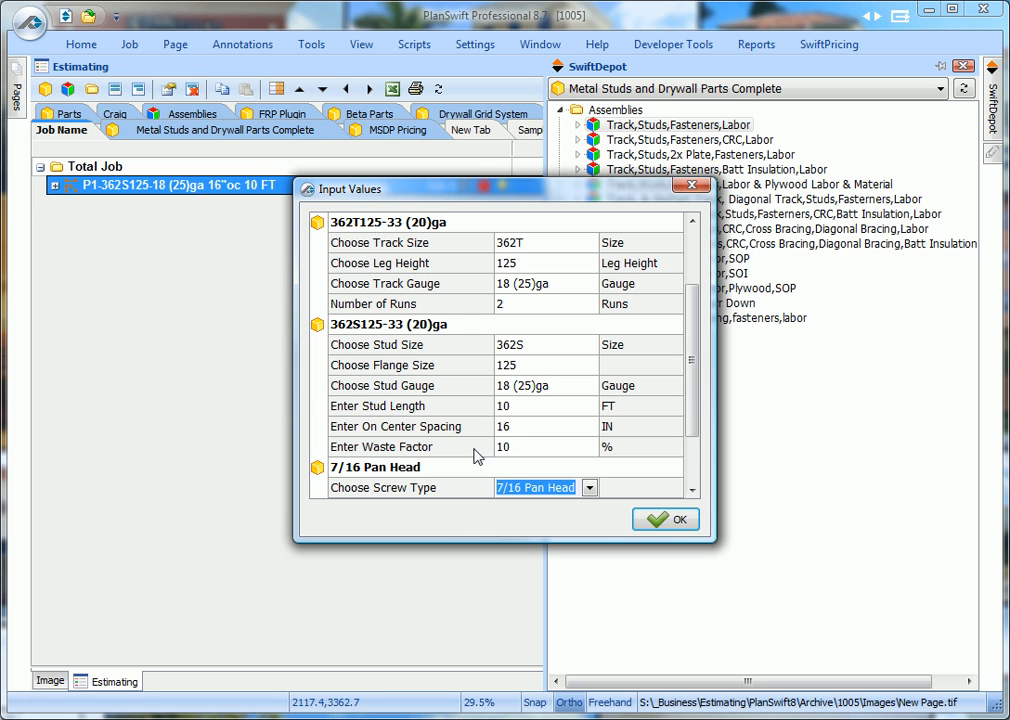
pyautogui.moveTo(482, 453)
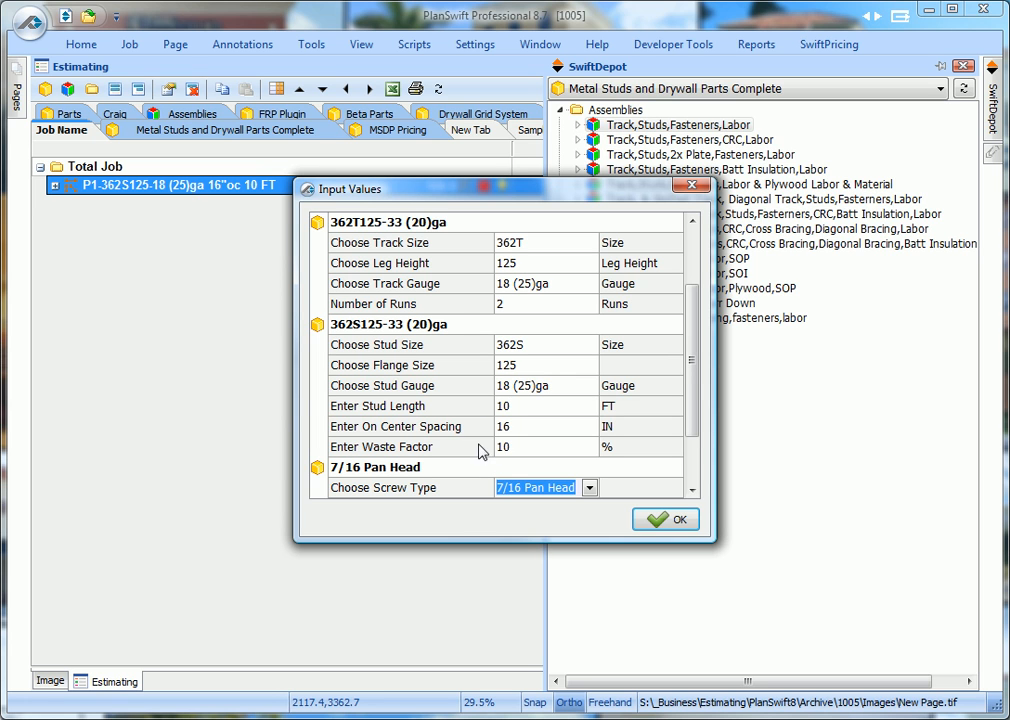
pyautogui.moveTo(388, 505)
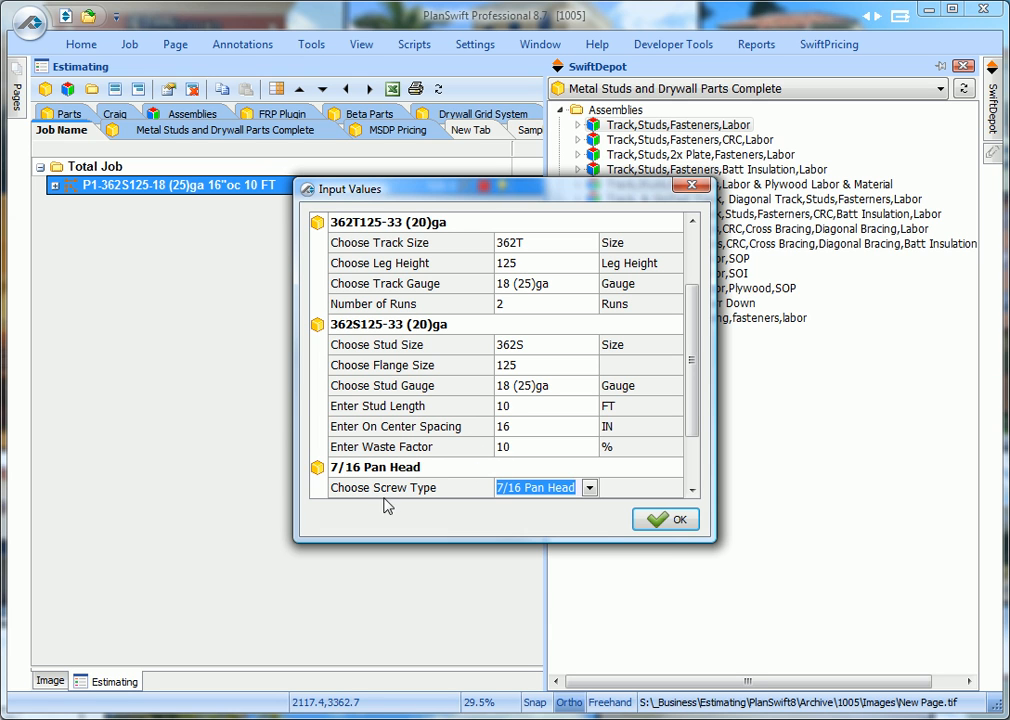
# Keep 7/16 Pan Head screws and 3/4" TracFast at 16 in, and apply the inputs
pyautogui.click(589, 487)
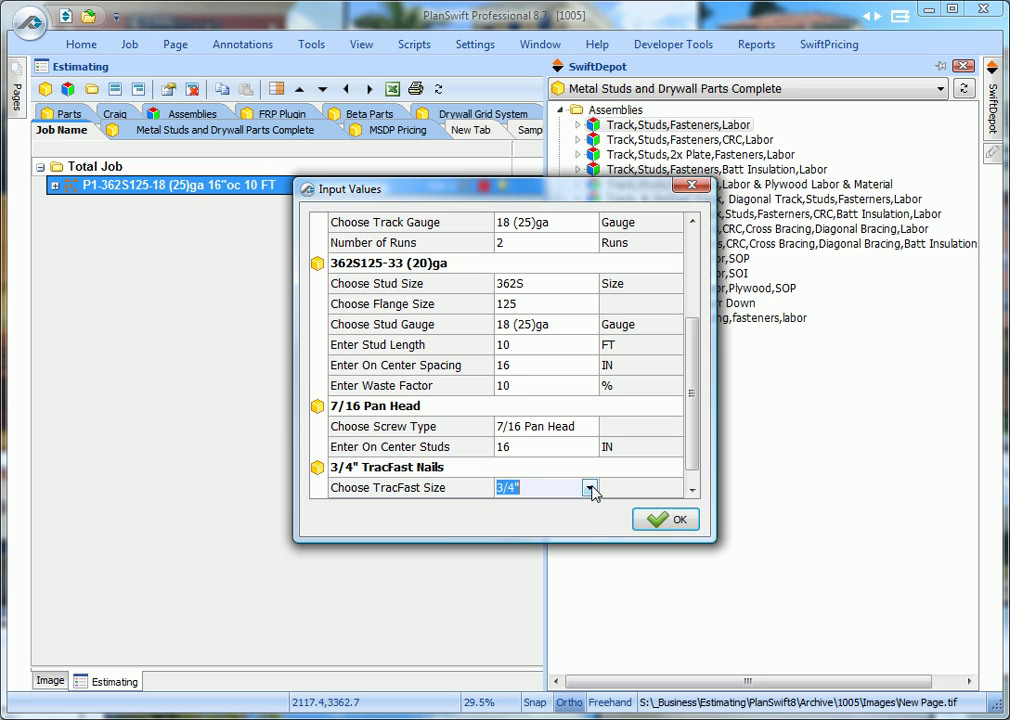
pyautogui.click(590, 487)
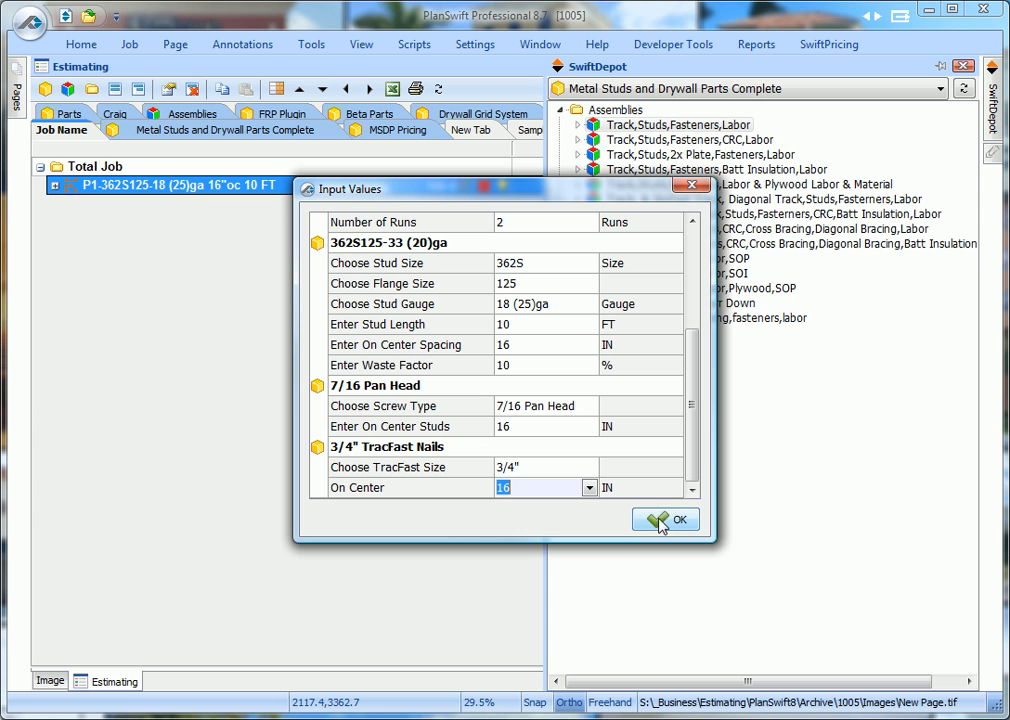
pyautogui.click(666, 519)
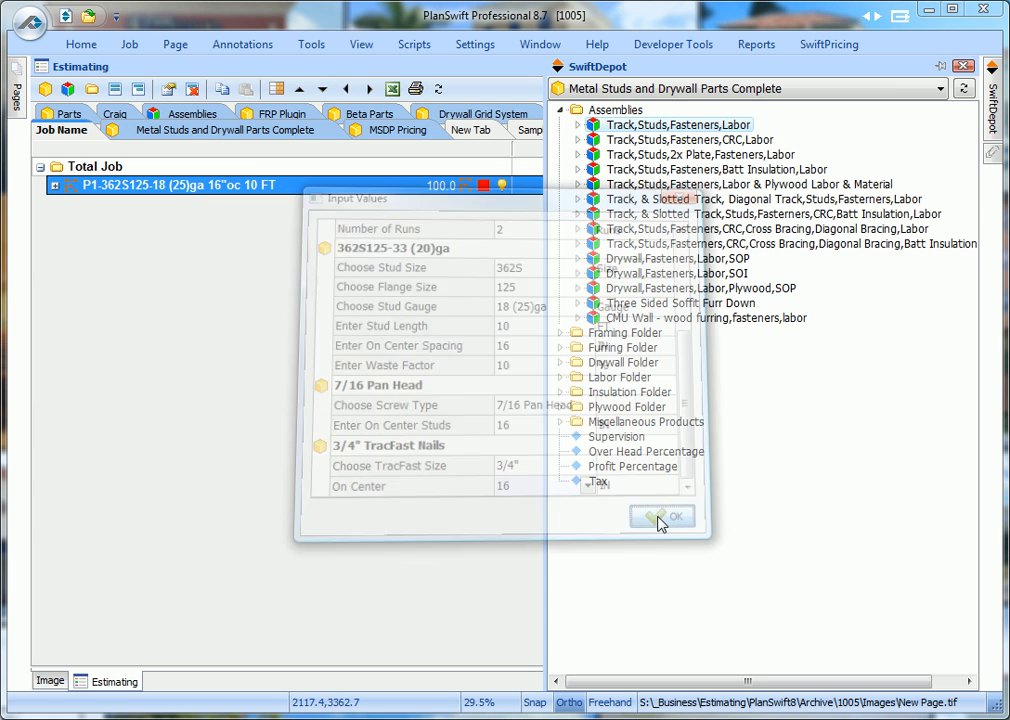
pyautogui.click(671, 516)
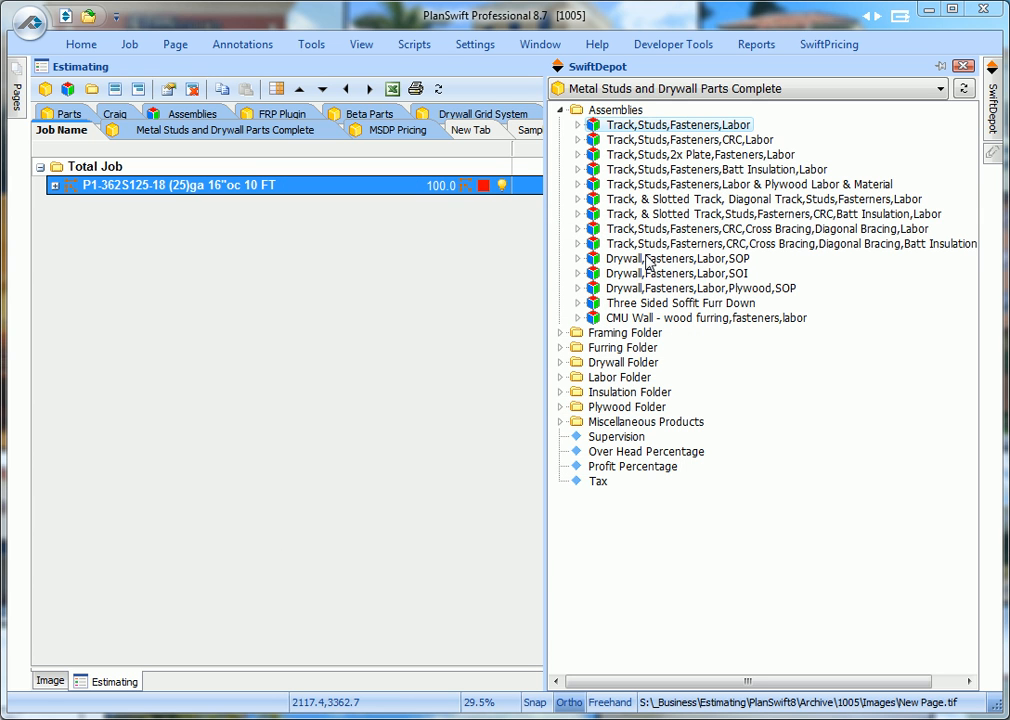
# Add Drywall,Fasteners,Labor,SOP to P1 with 2 sides, 10 ft boards, 5/8 Type X
pyautogui.doubleClick(677, 258)
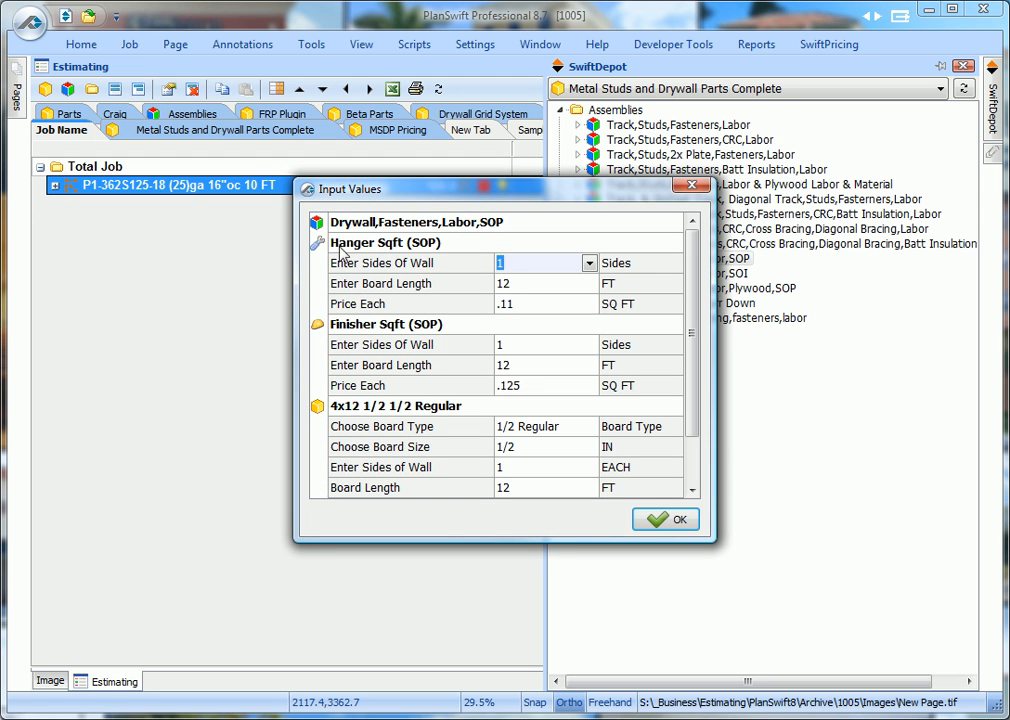
pyautogui.moveTo(460, 285)
pyautogui.write('2')
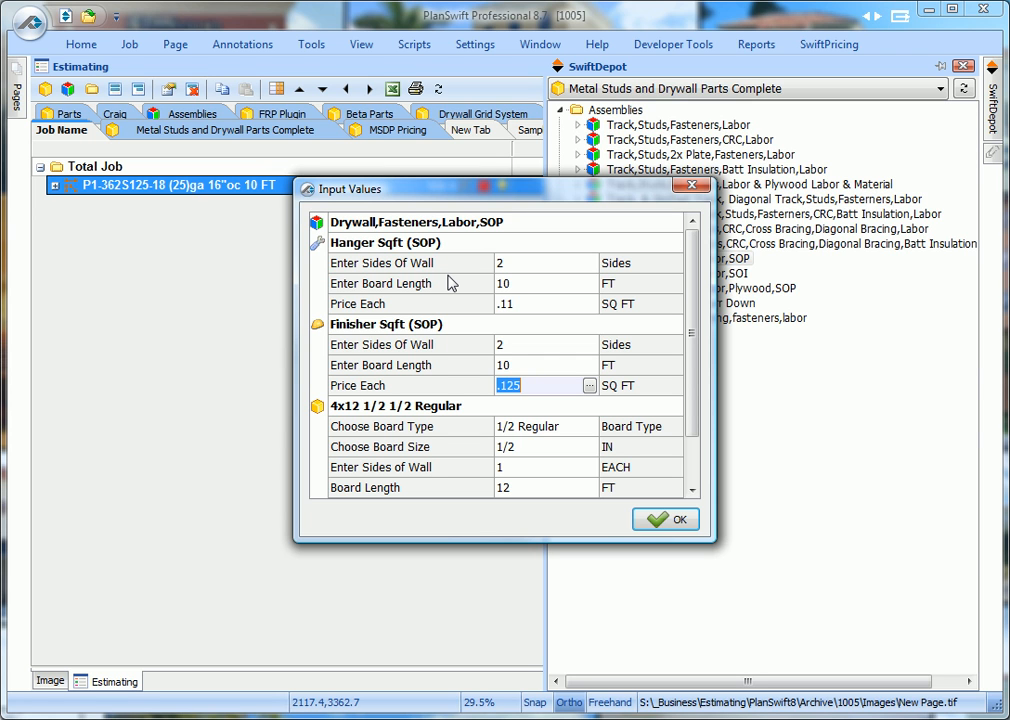
pyautogui.click(540, 426)
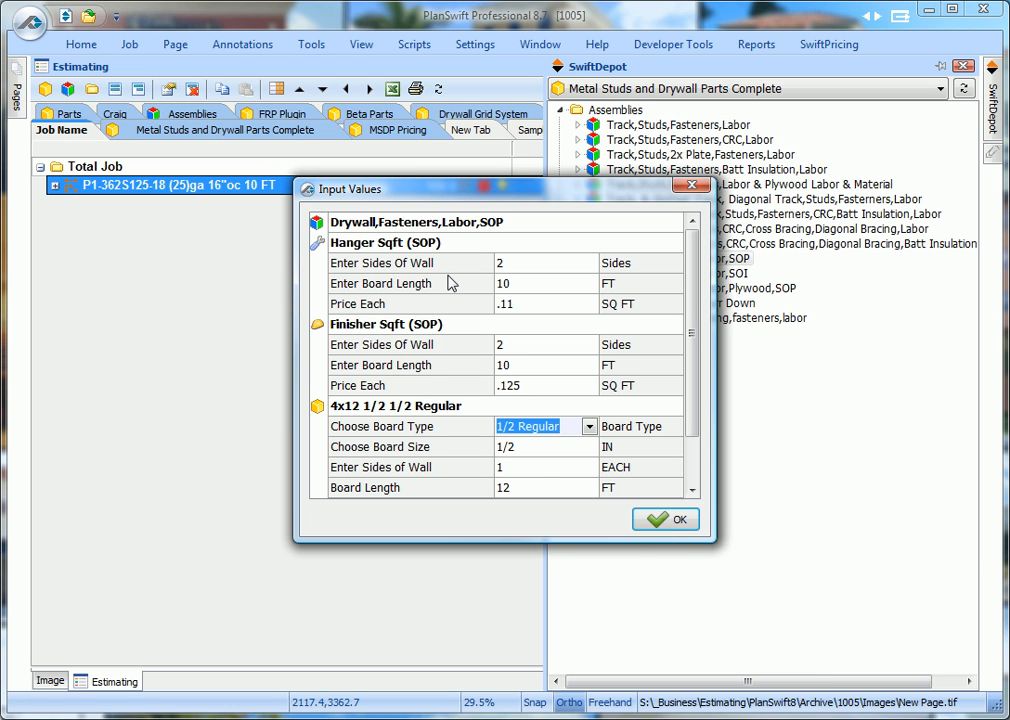
pyautogui.click(589, 426)
pyautogui.write('5/8')
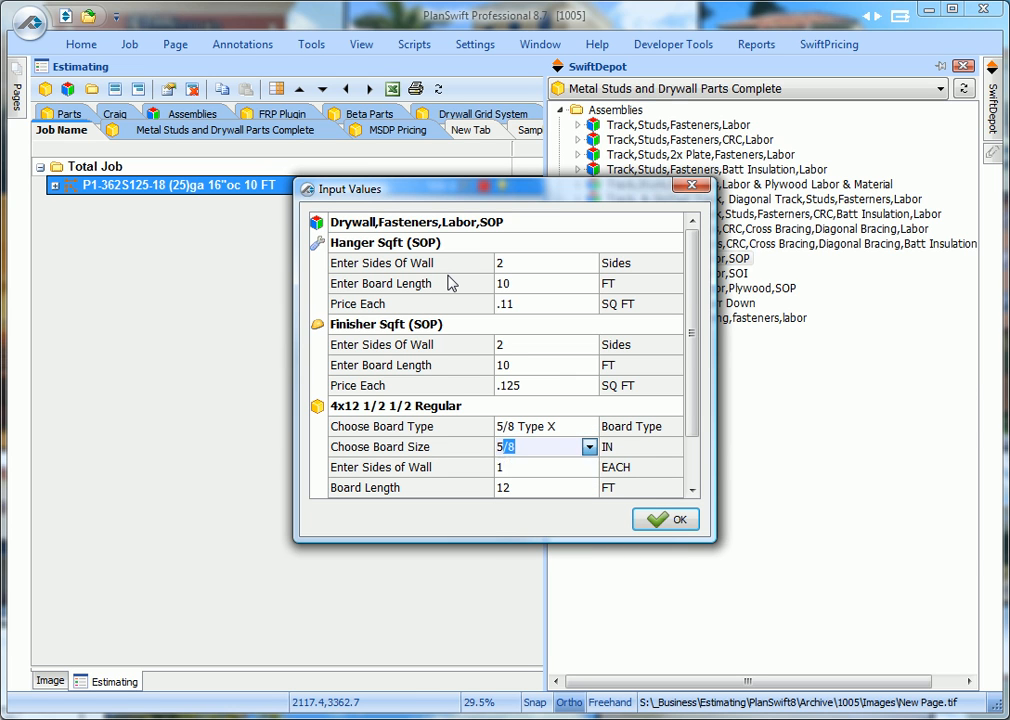
pyautogui.click(525, 467)
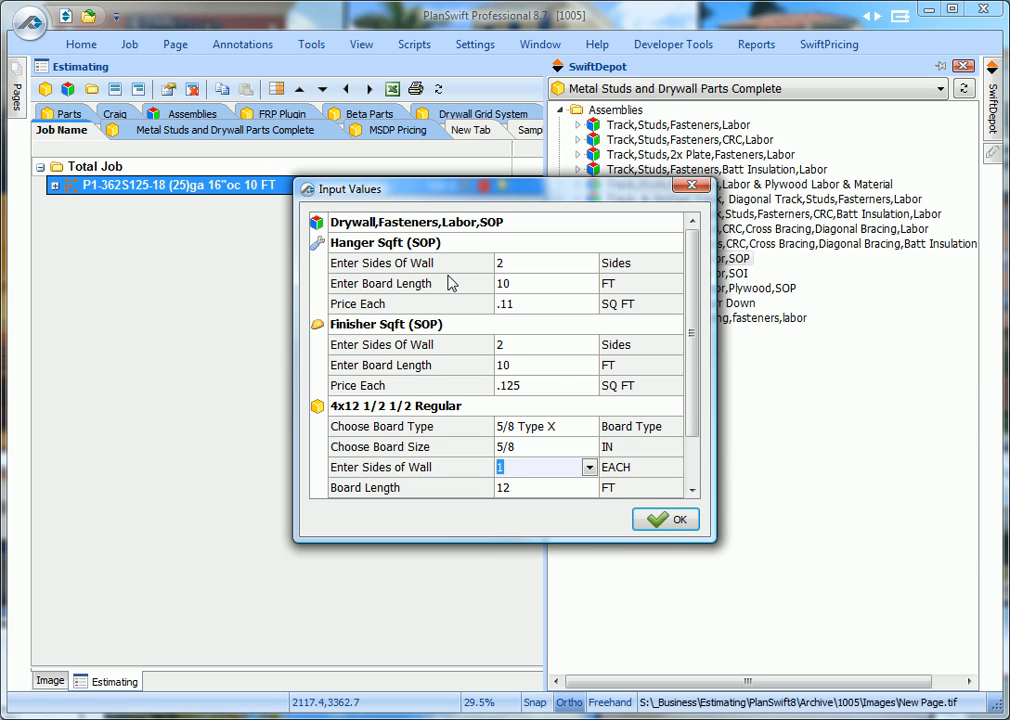
pyautogui.click(535, 487)
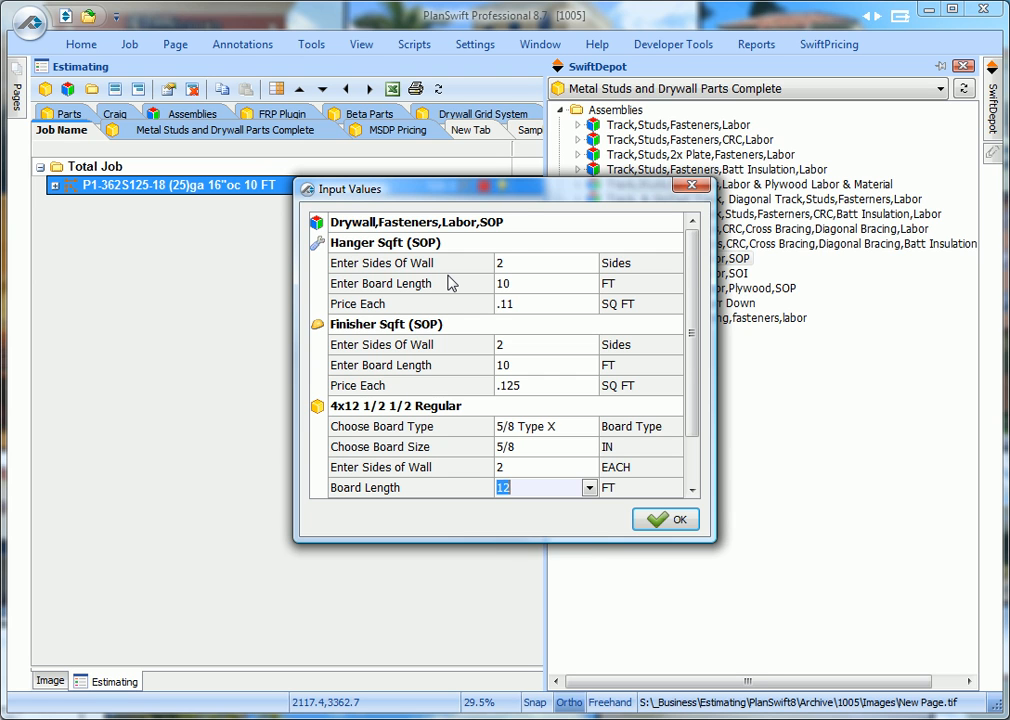
pyautogui.scroll(-3)
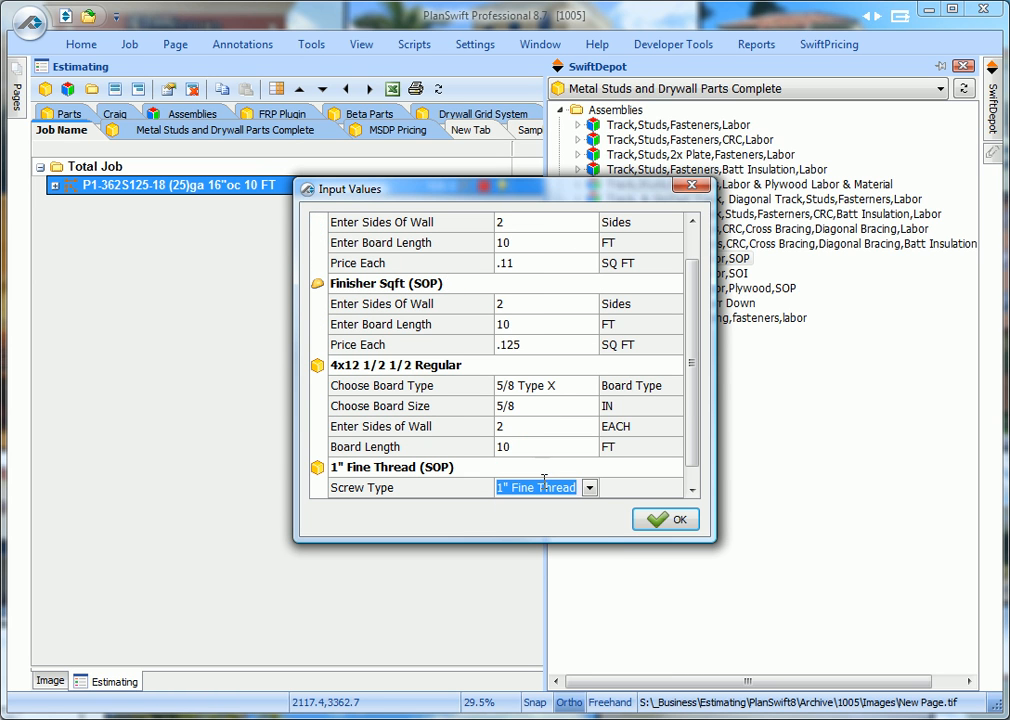
# Choose 1 1/4" Fine Thread screws and 4 x 10 boards, then apply the drywall inputs
pyautogui.click(588, 487)
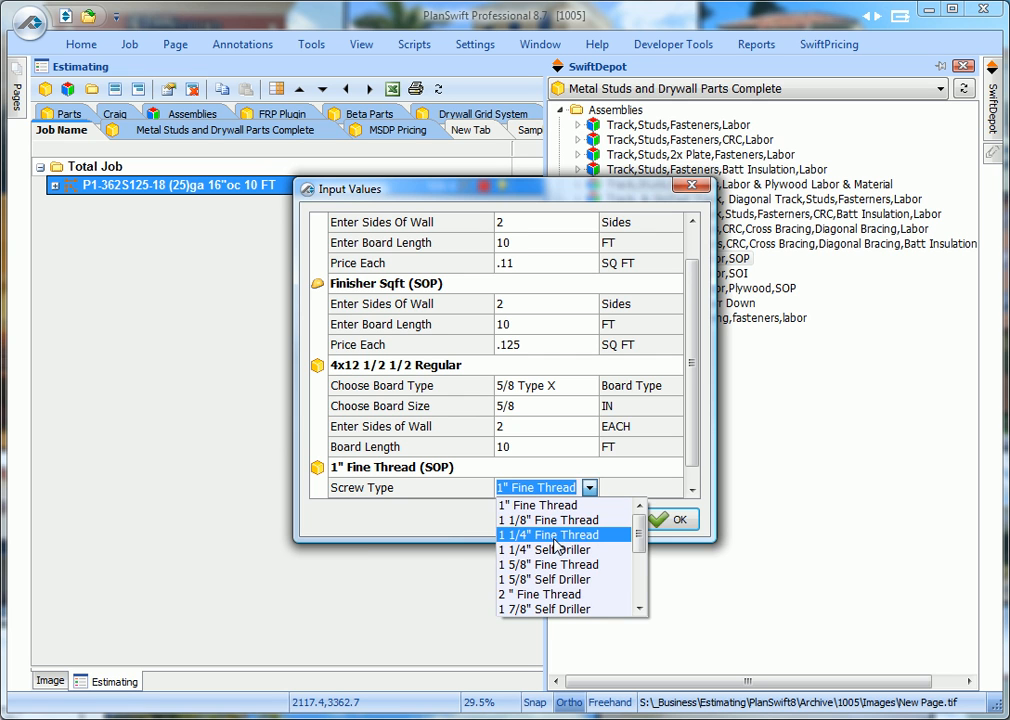
pyautogui.click(549, 534)
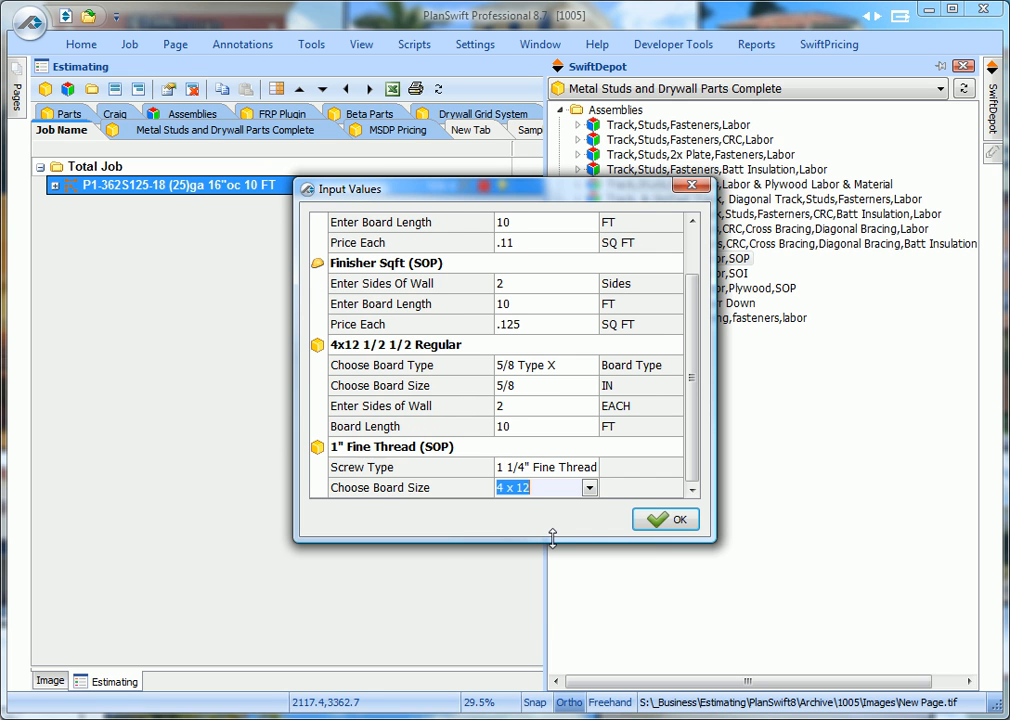
pyautogui.click(586, 487)
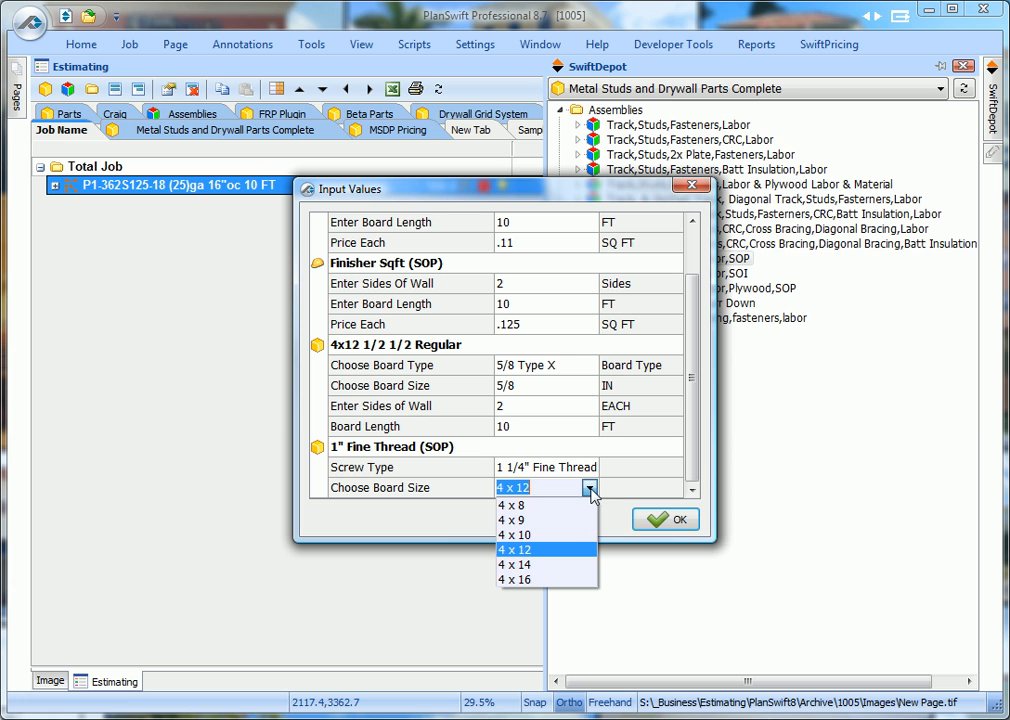
pyautogui.click(515, 534)
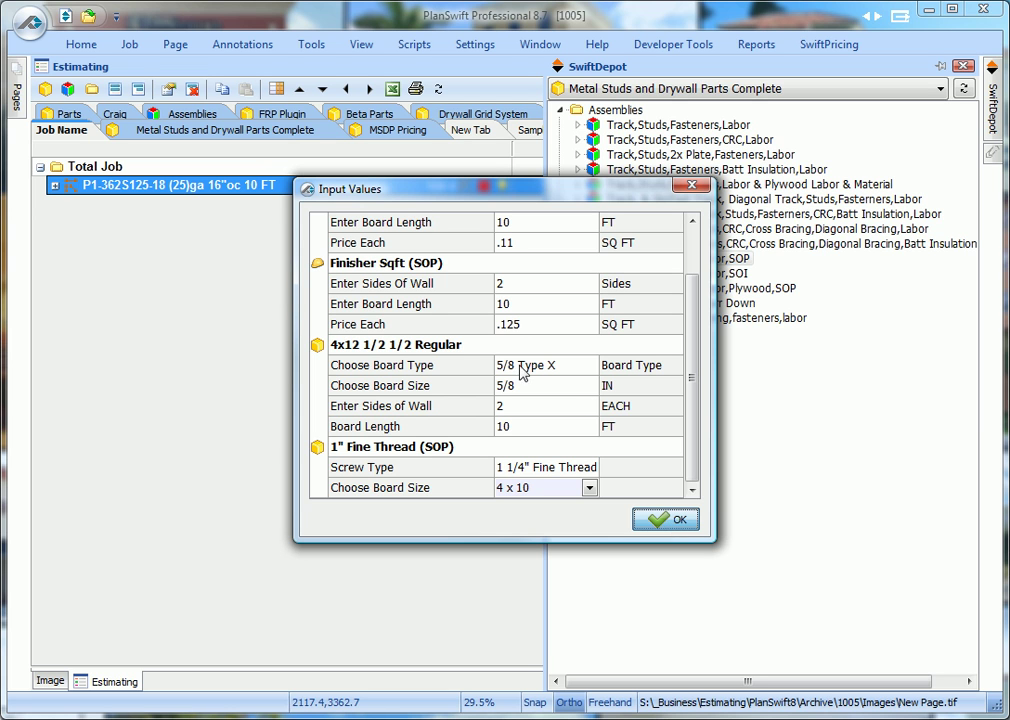
pyautogui.click(665, 518)
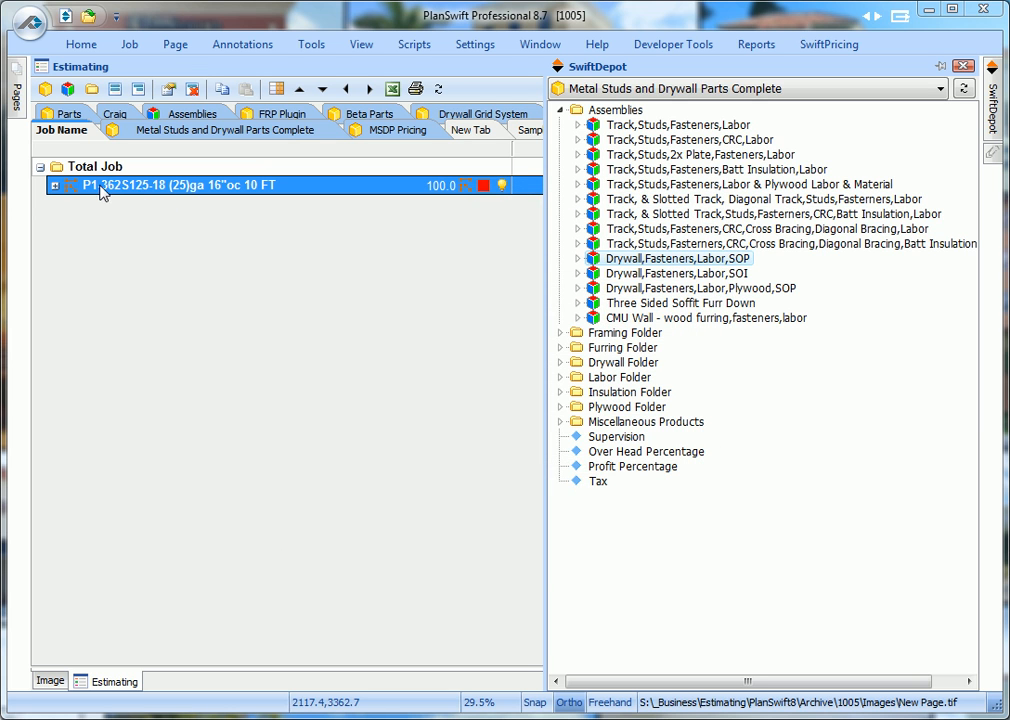
# Expand P1 and both assembly nodes, then select the Total Job row at 1,418.18
pyautogui.click(55, 185)
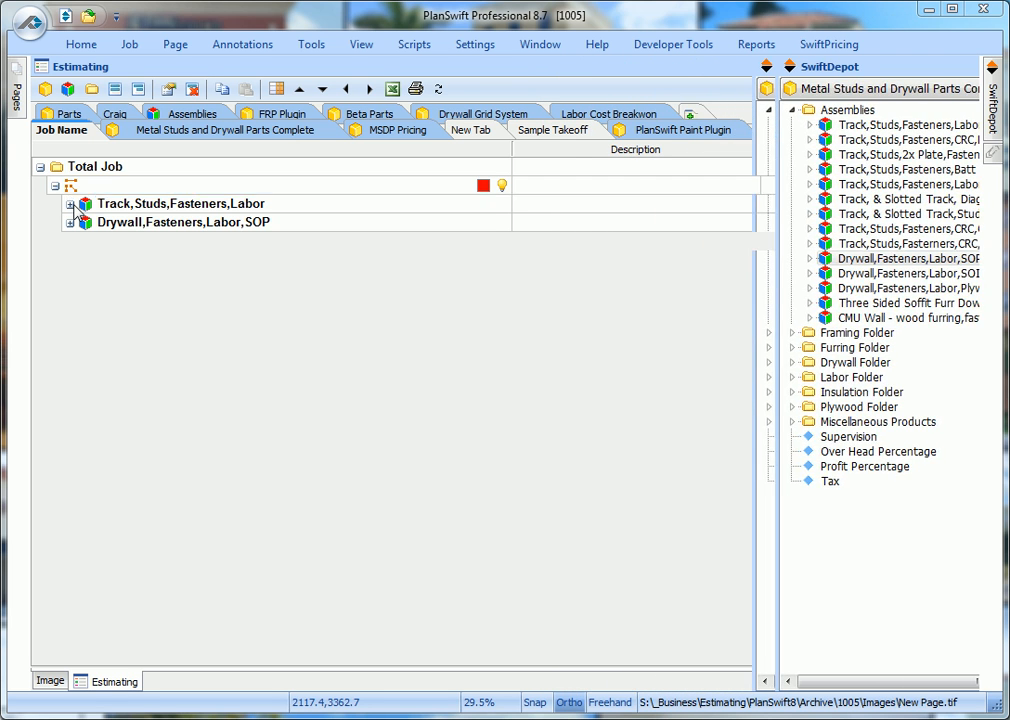
pyautogui.click(69, 203)
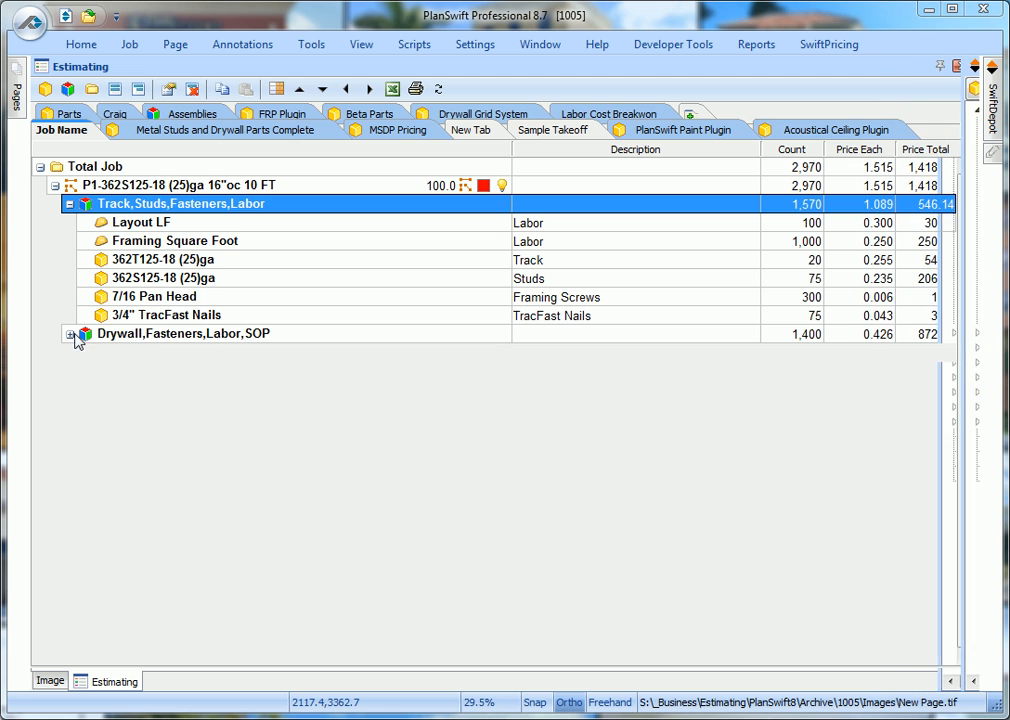
pyautogui.click(71, 333)
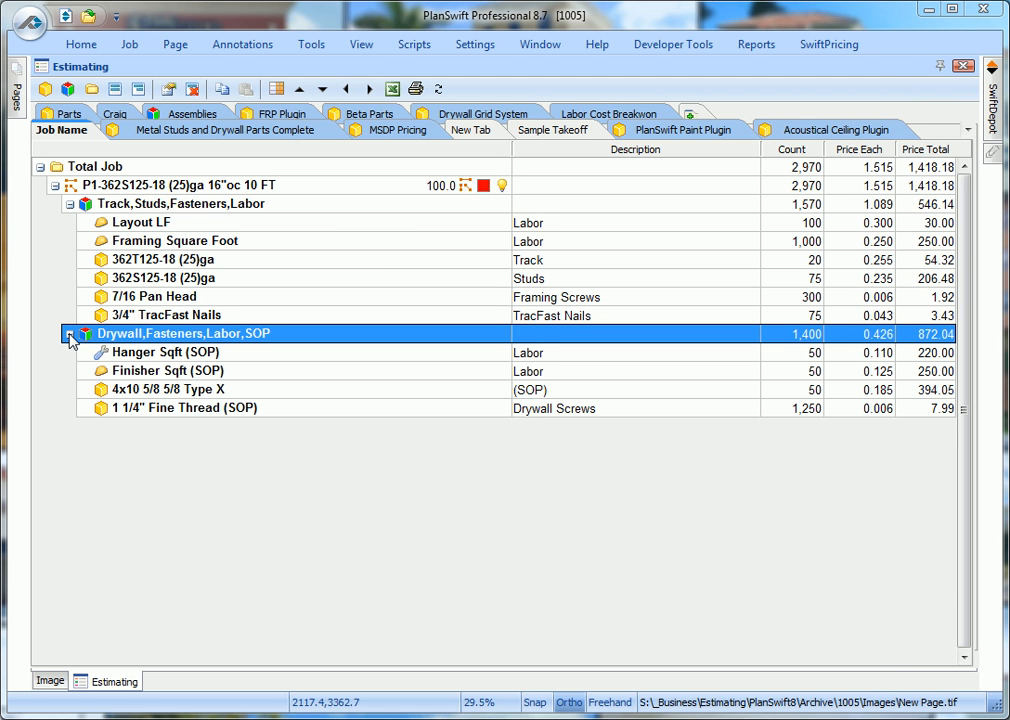
pyautogui.moveTo(459, 231)
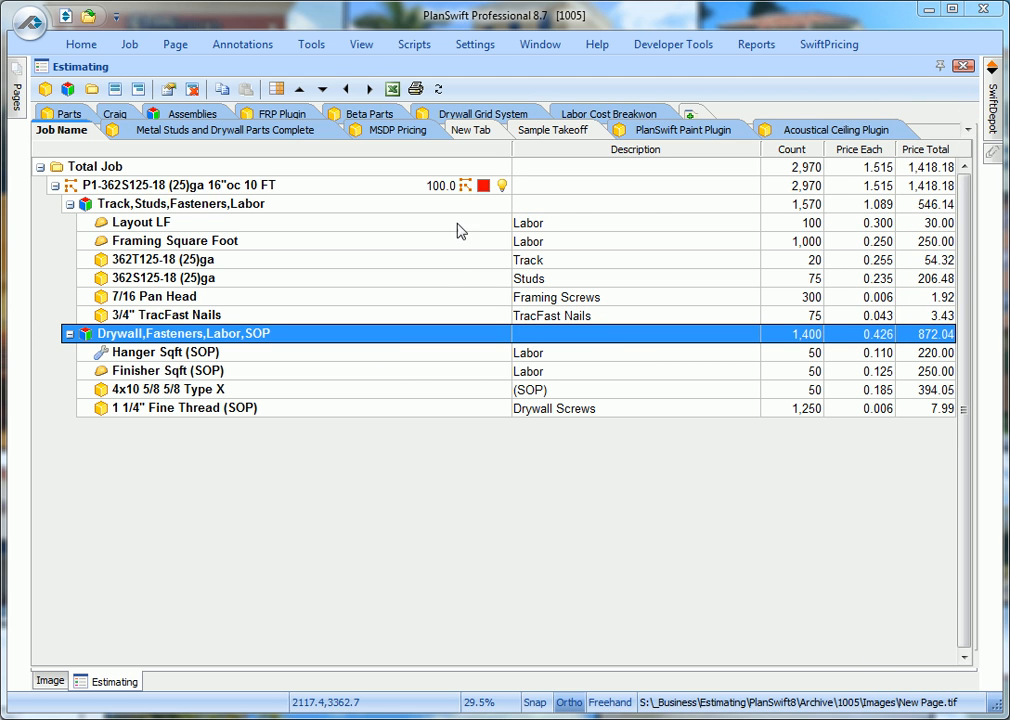
pyautogui.click(95, 166)
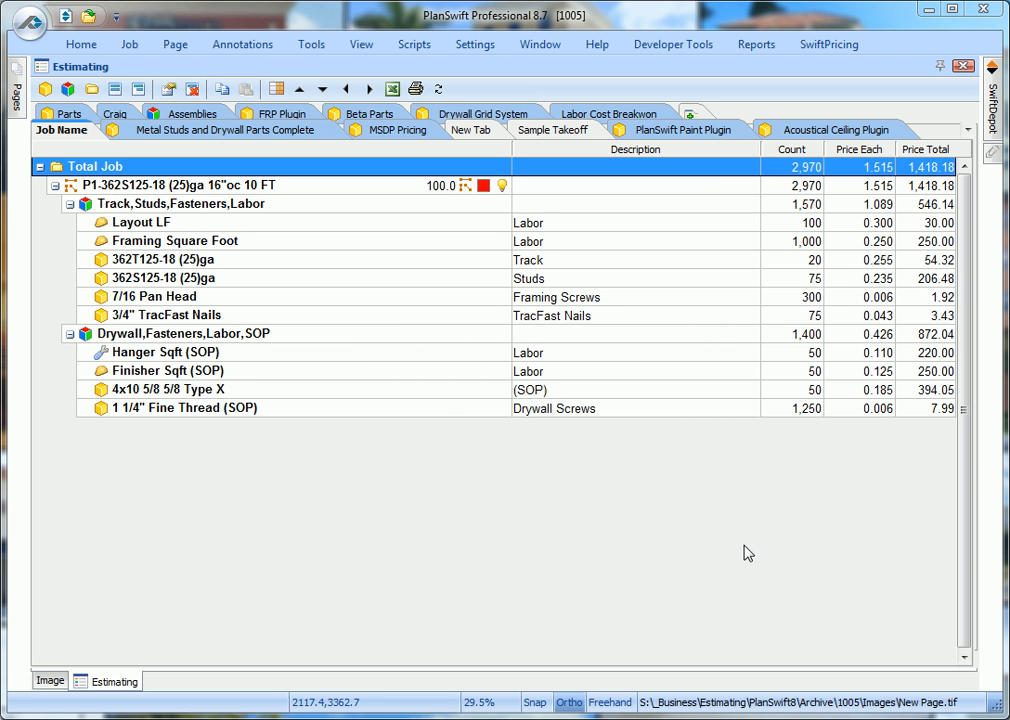
pyautogui.moveTo(716, 461)
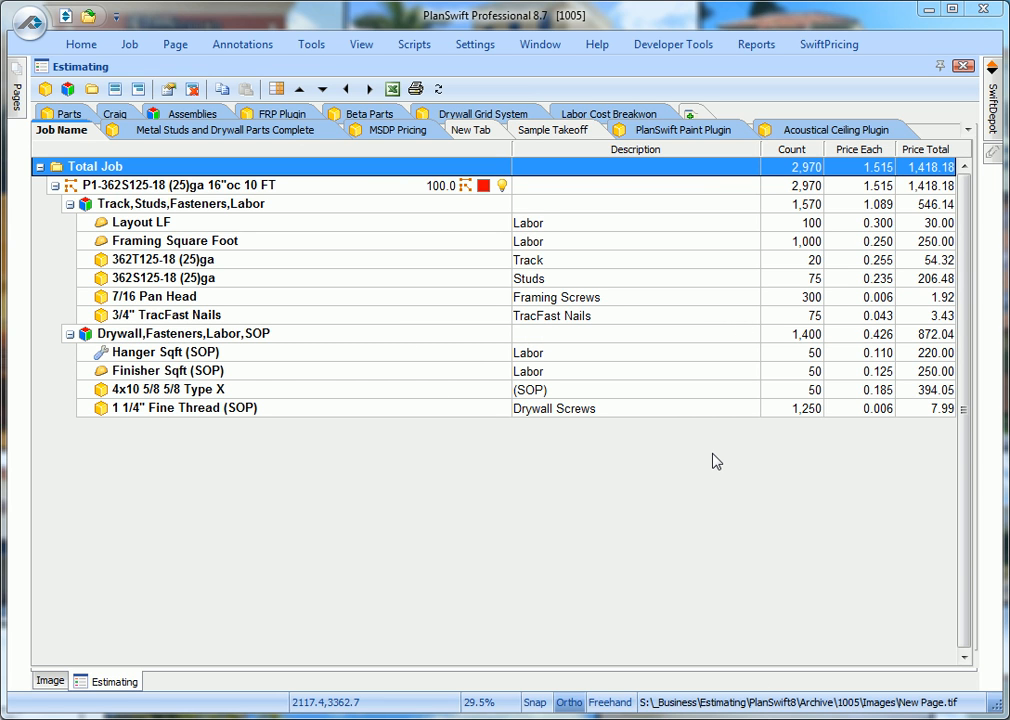